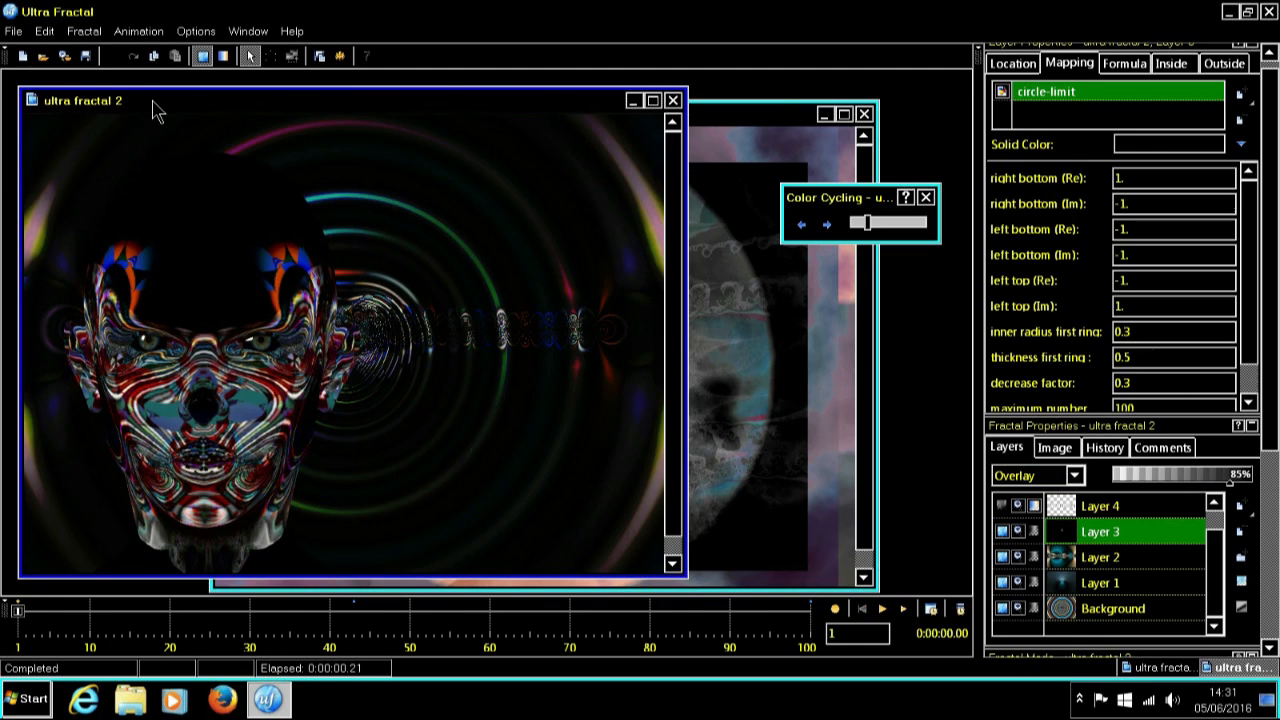
{"action": "mouse_move", "coordinate": [496, 284]}
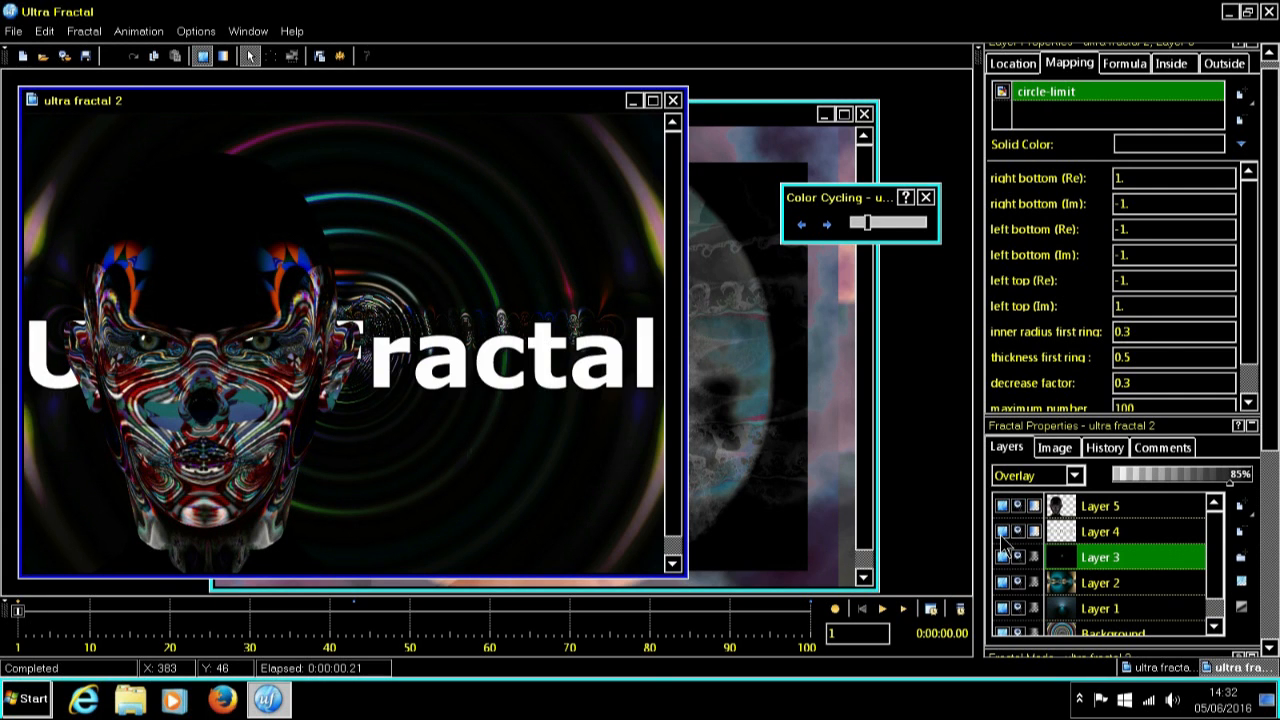
Add 'Ultra Fractal' text layers to ultra fractal 2, then activate the ultra fractal 3 window.
{"action": "left_click", "coordinate": [1116, 532]}
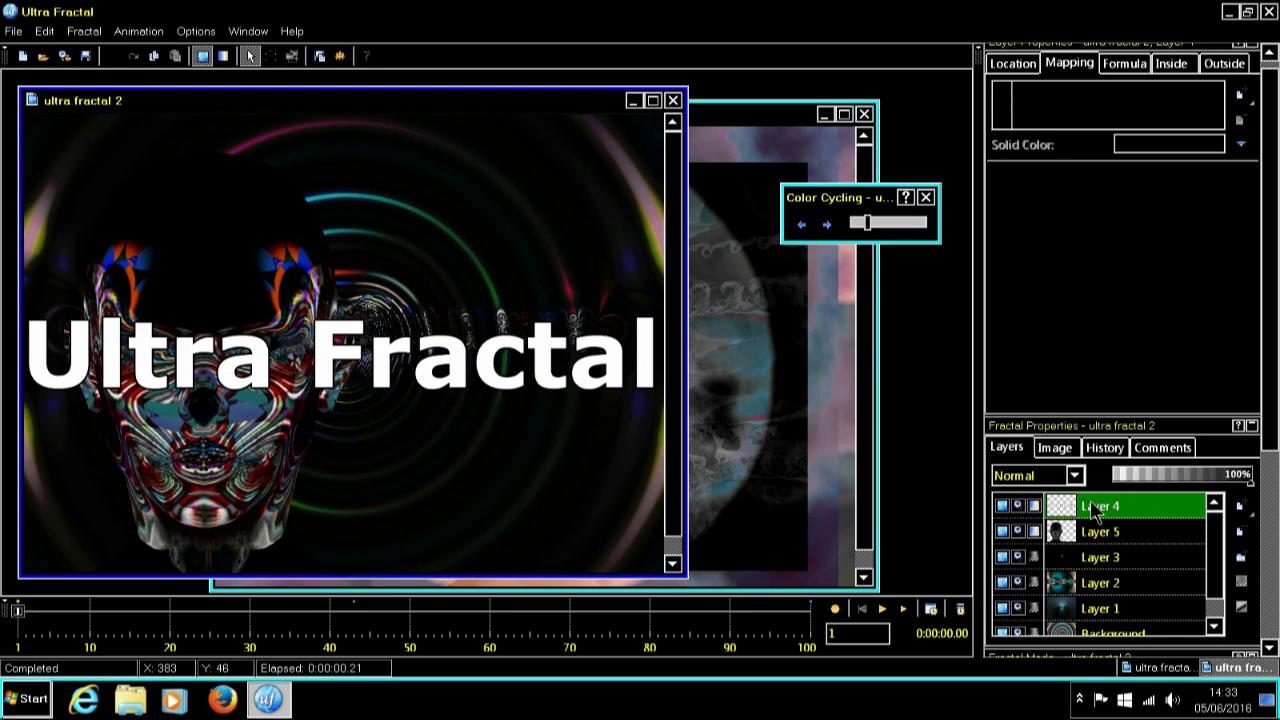
{"action": "left_click", "coordinate": [1002, 504]}
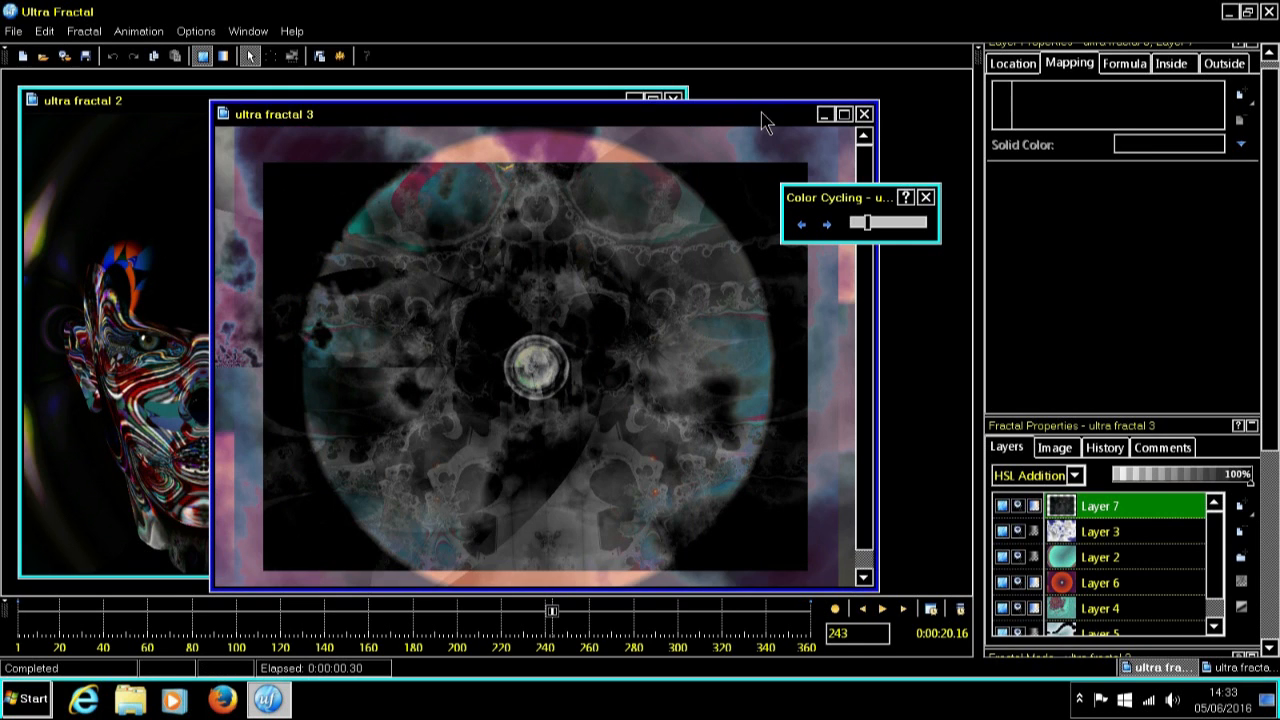
{"action": "mouse_move", "coordinate": [622, 162]}
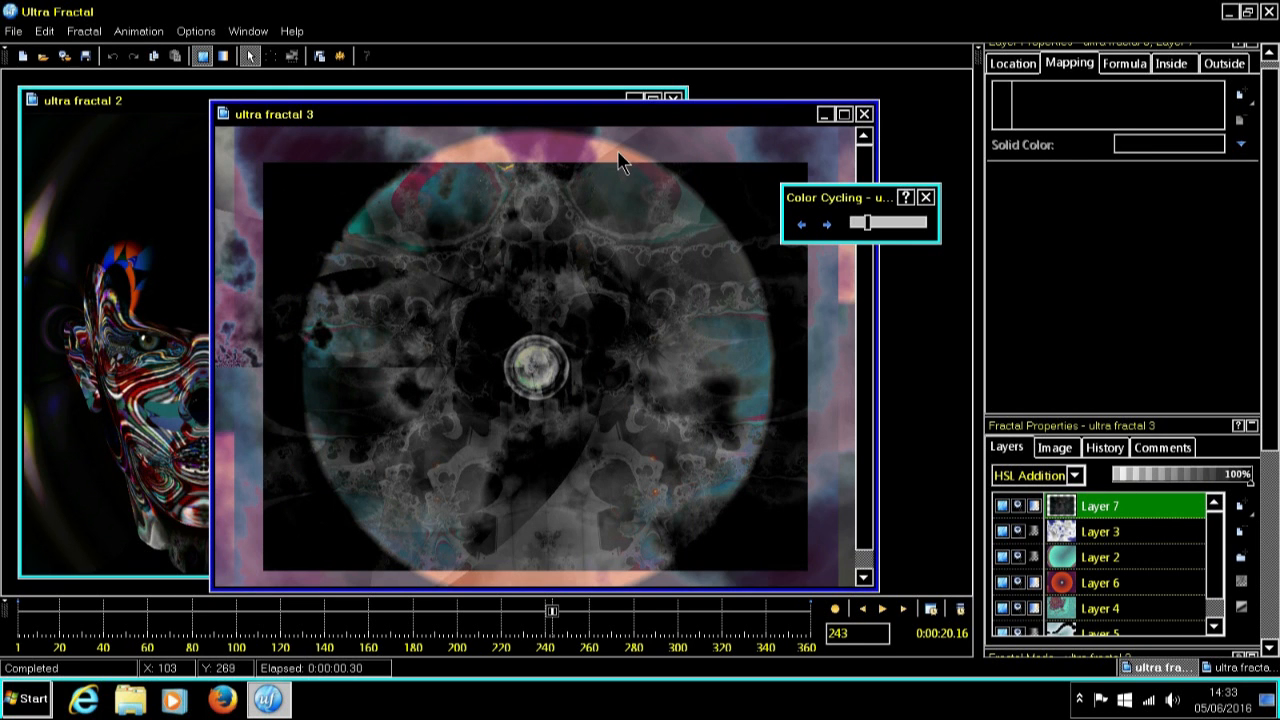
{"action": "mouse_move", "coordinate": [1112, 504]}
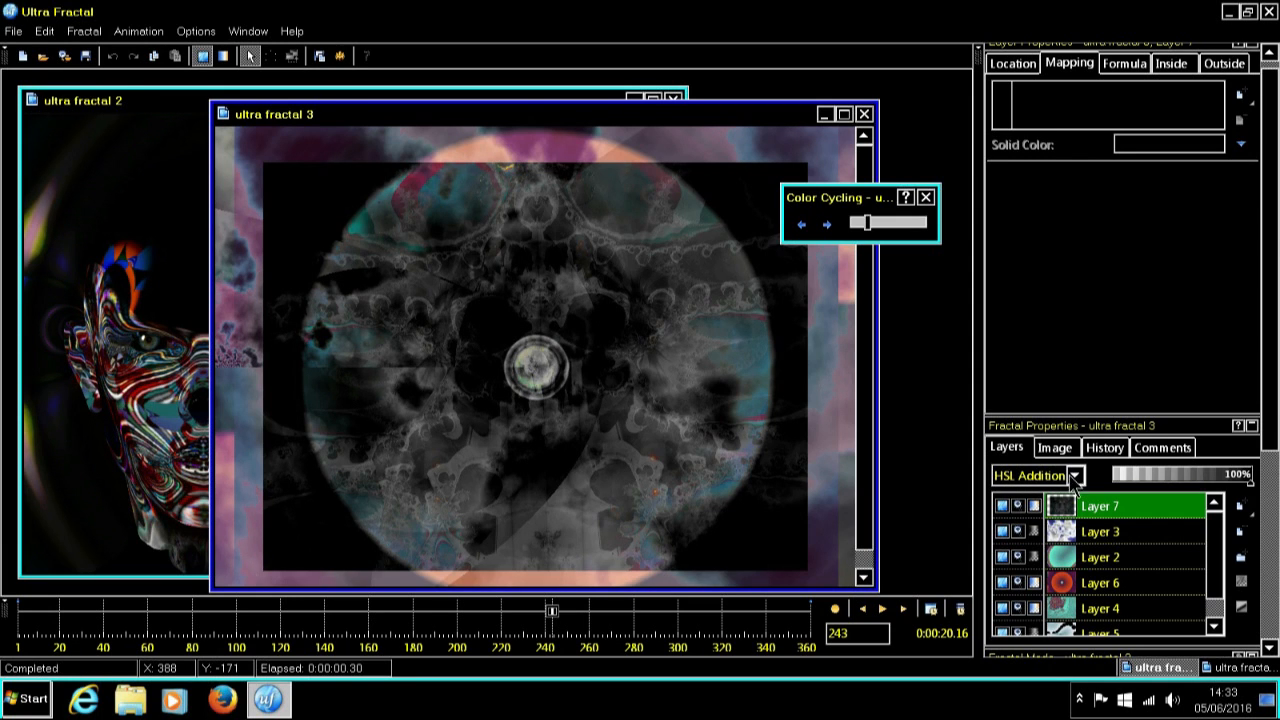
Add a new Layer 8 to ultra fractal 3 using the HSL Addition merge mode.
{"action": "left_click", "coordinate": [1080, 476]}
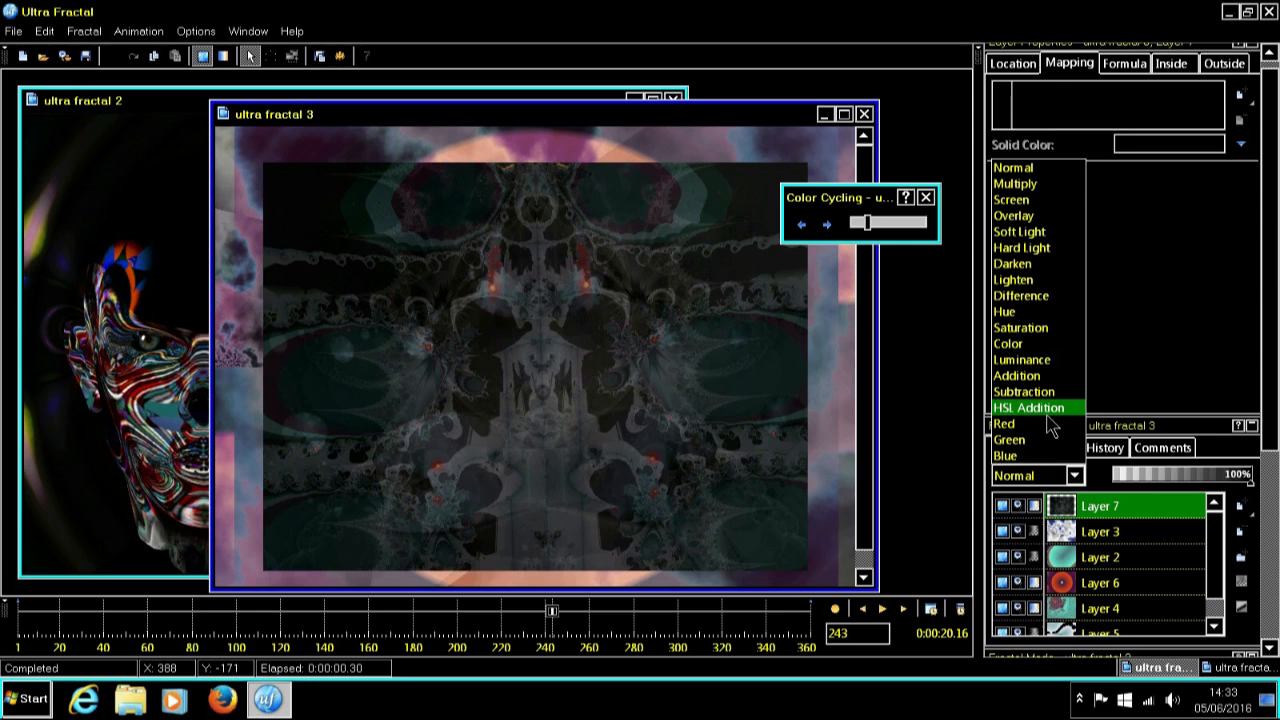
{"action": "left_click", "coordinate": [1032, 408]}
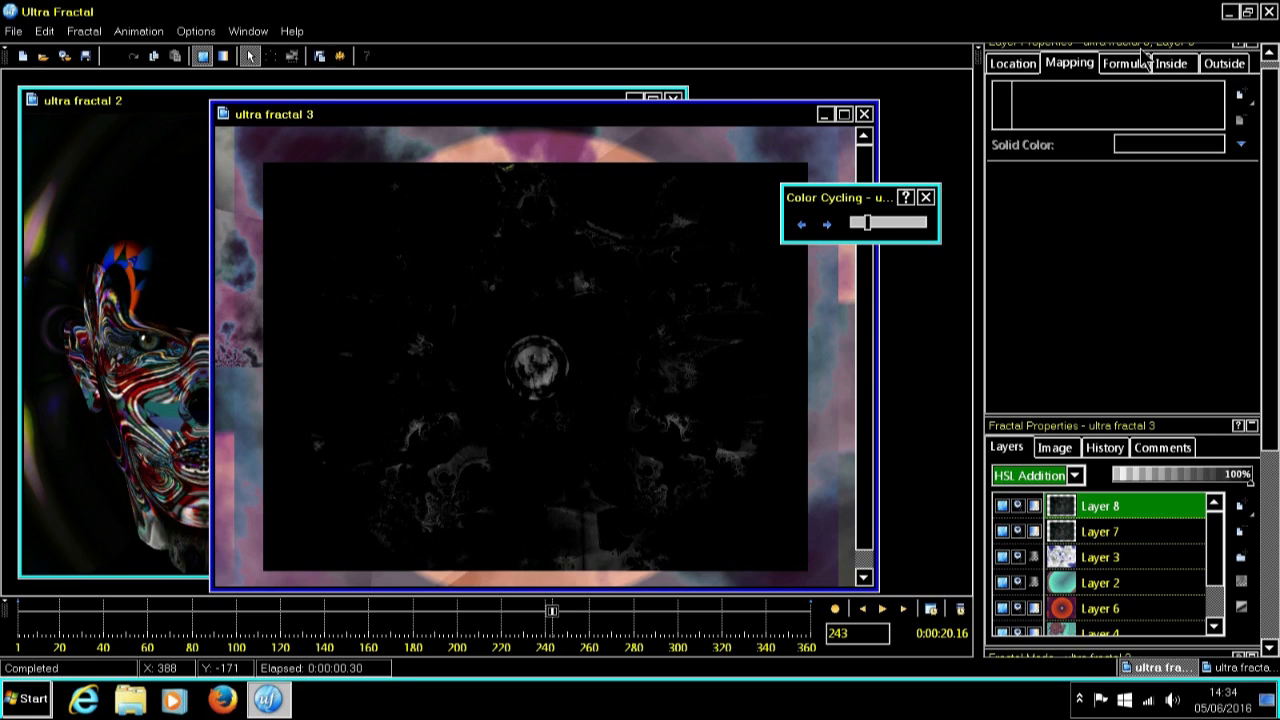
Set Layer 8's outside coloring to the Image algorithm using picture doghintro_0070 from Images.
{"action": "left_click", "coordinate": [1124, 62]}
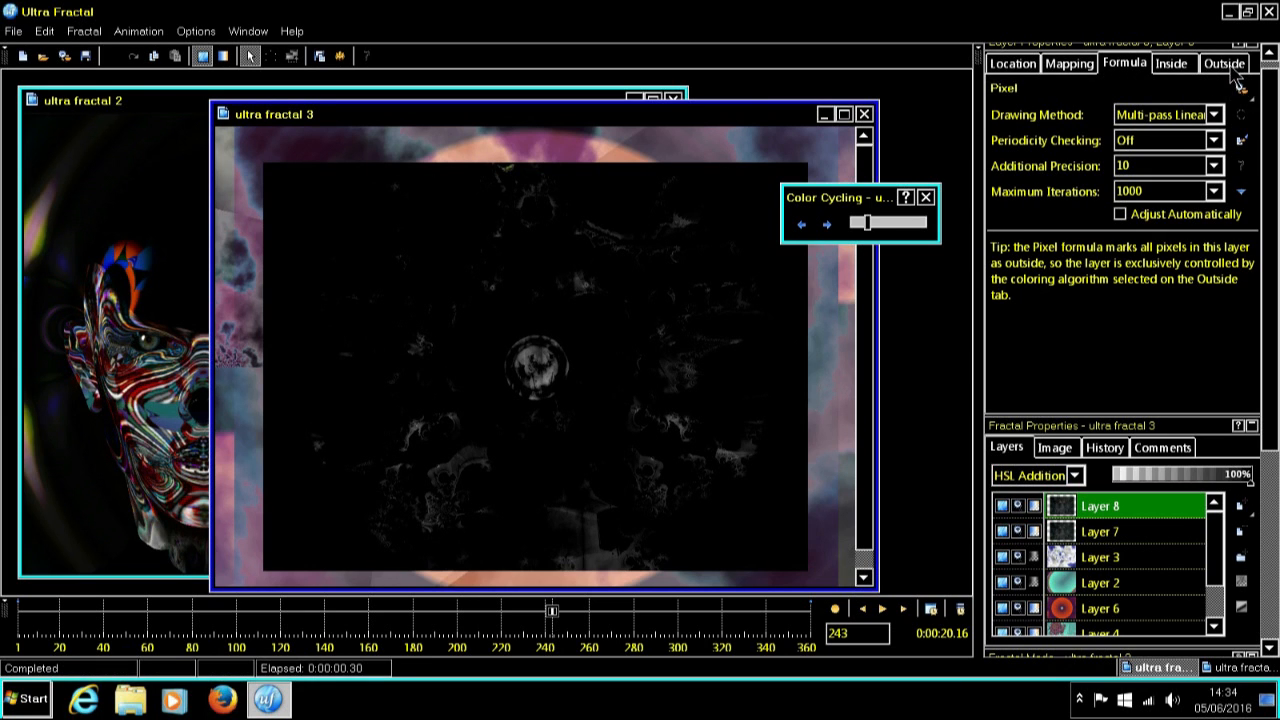
{"action": "left_click", "coordinate": [1224, 64]}
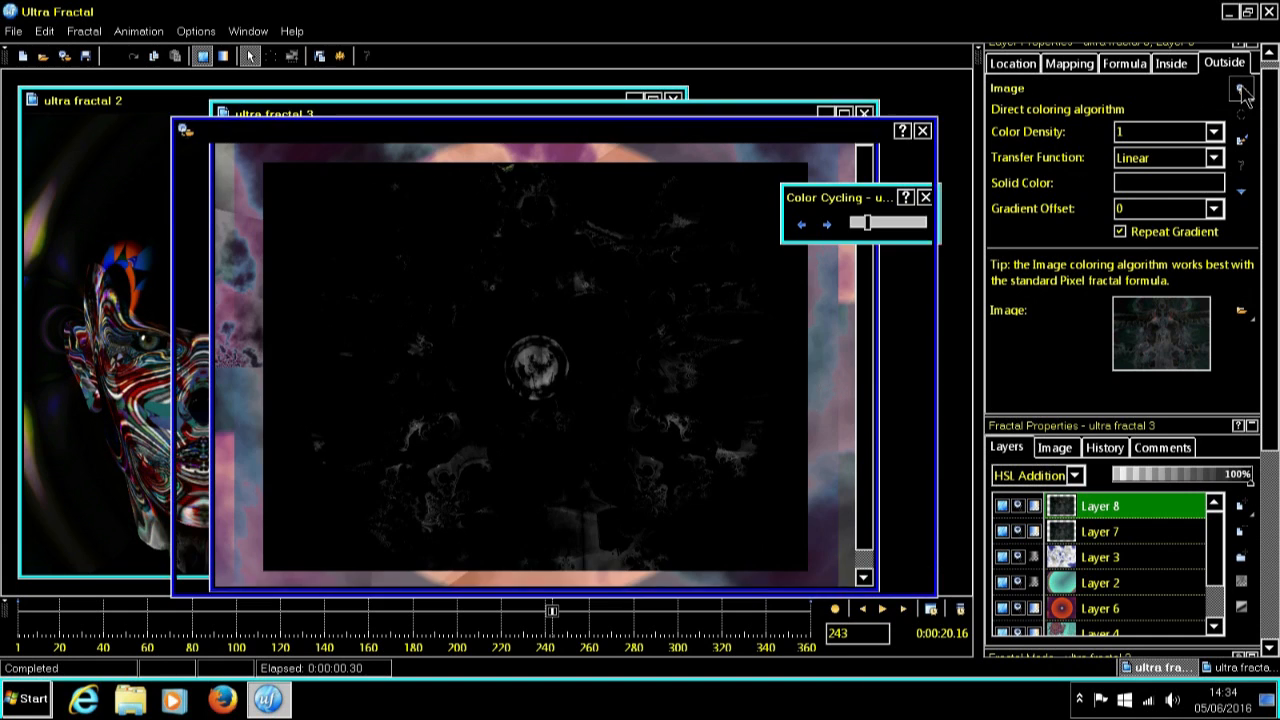
{"action": "left_click", "coordinate": [1242, 92]}
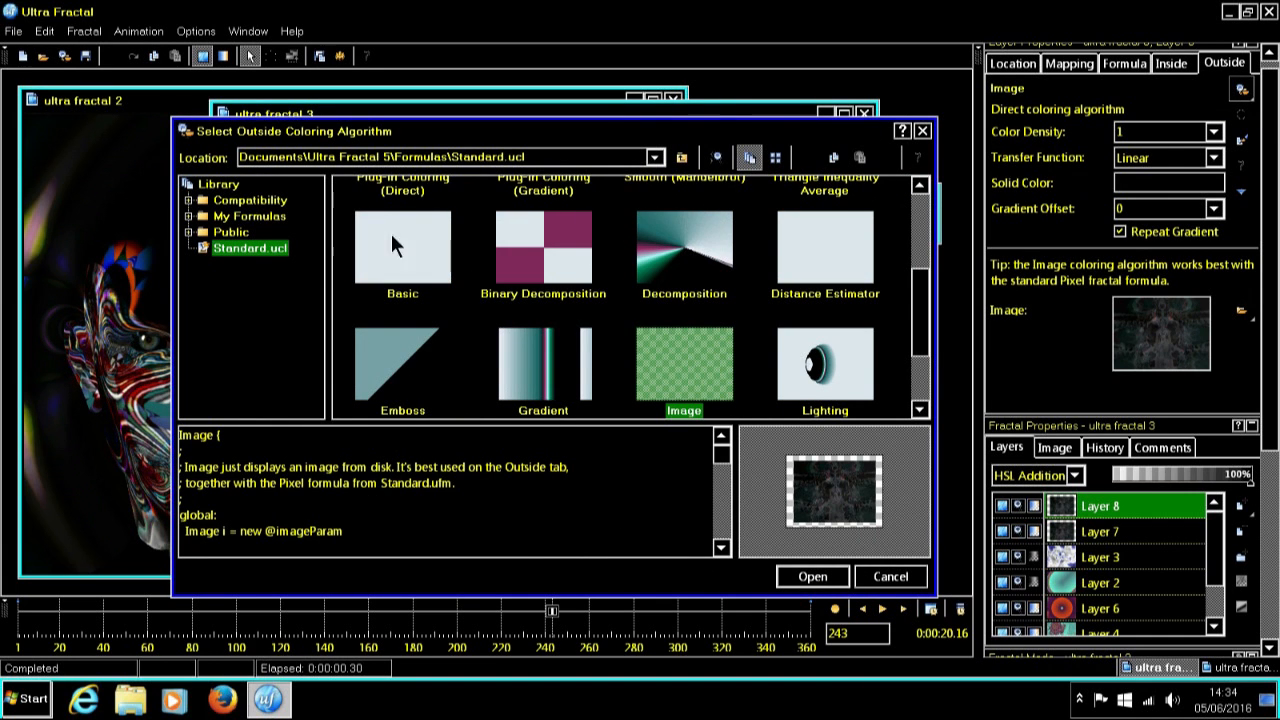
{"action": "mouse_move", "coordinate": [924, 296]}
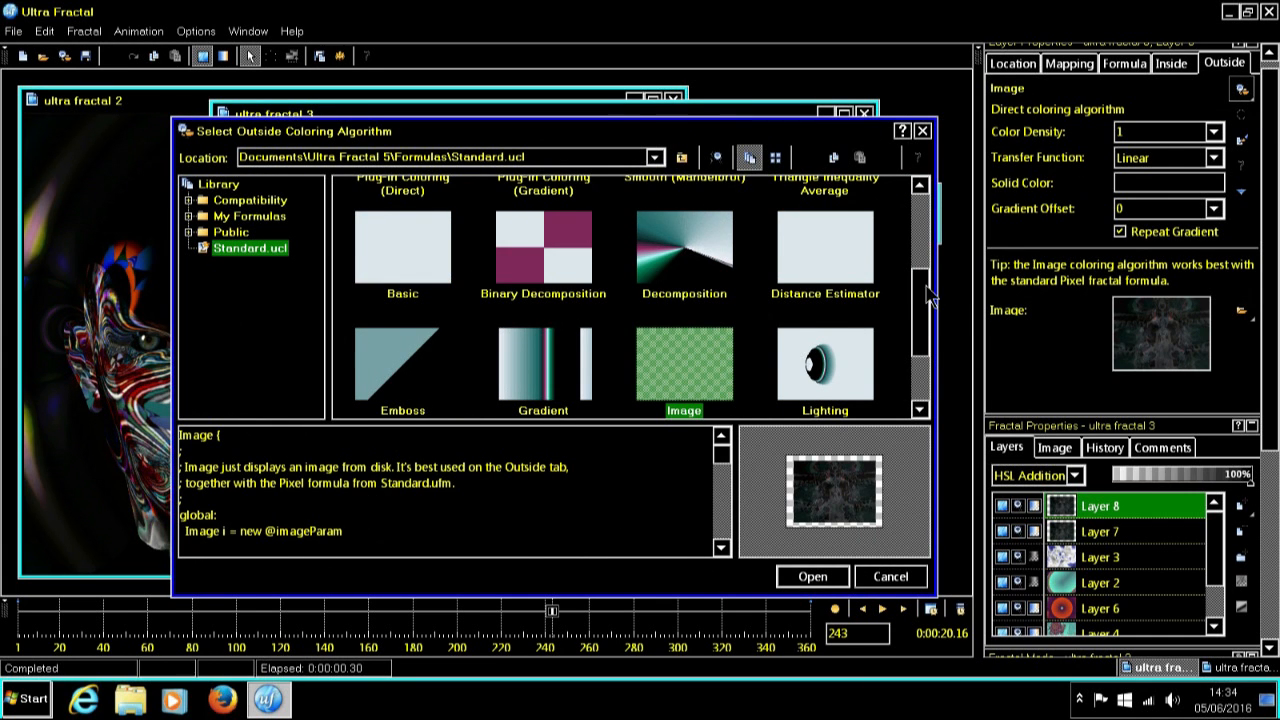
{"action": "scroll", "scroll_direction": "down", "scroll_amount": 3}
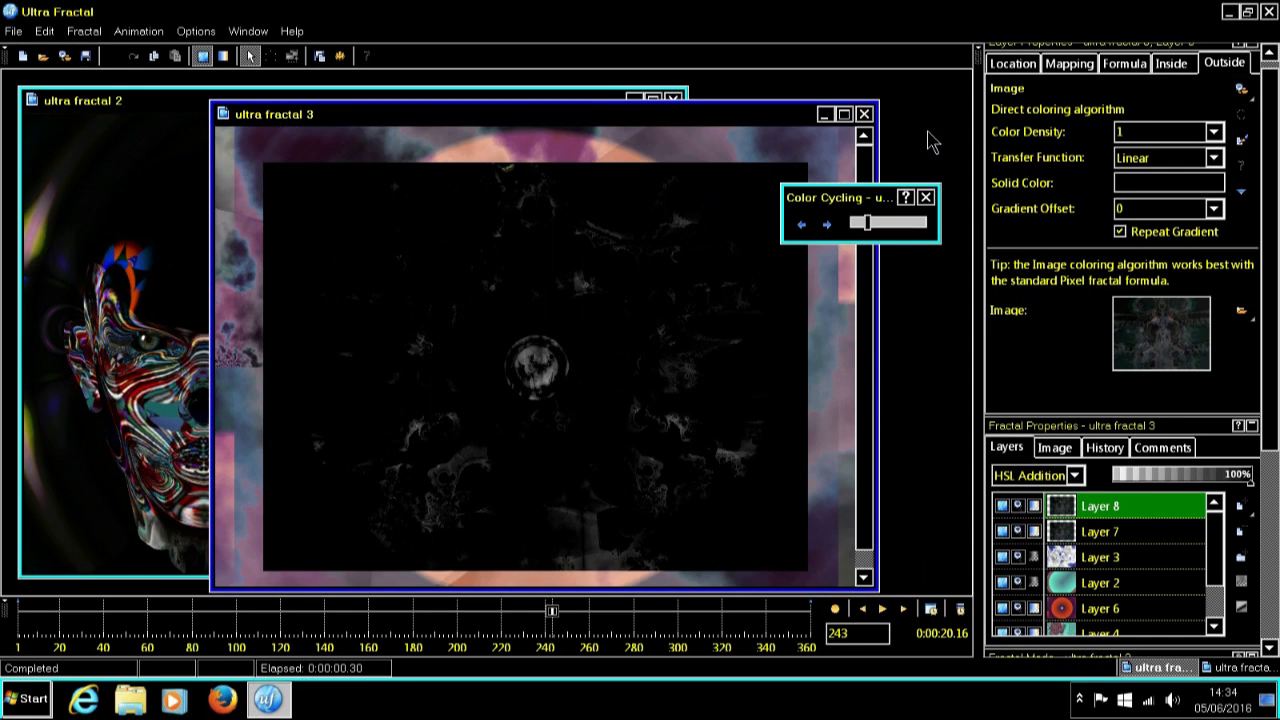
{"action": "mouse_move", "coordinate": [1176, 330]}
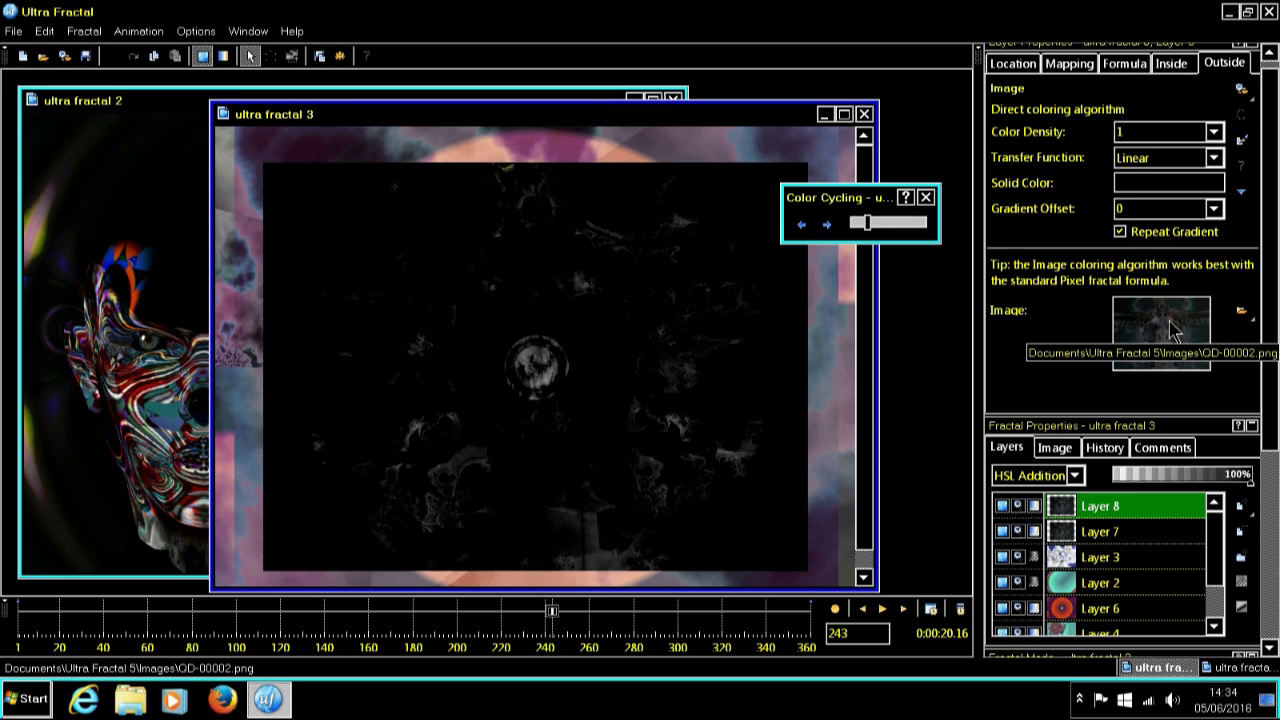
{"action": "left_click", "coordinate": [1240, 310]}
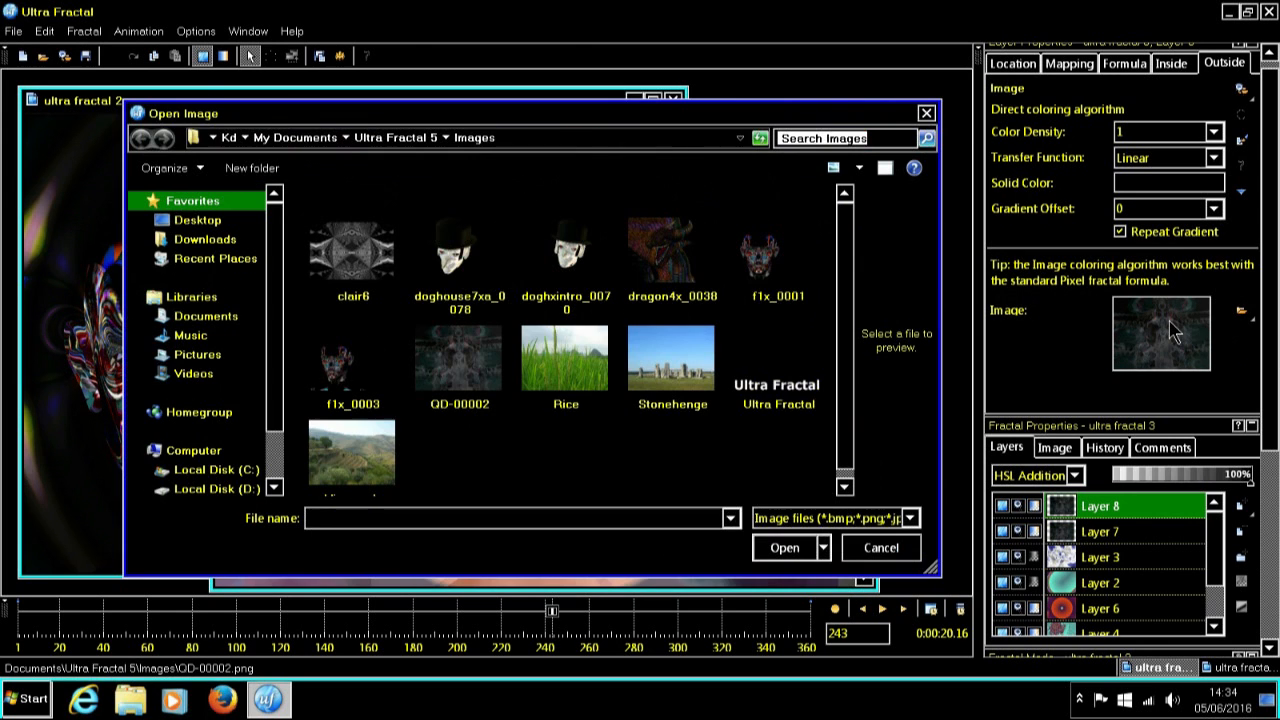
{"action": "left_click", "coordinate": [566, 250]}
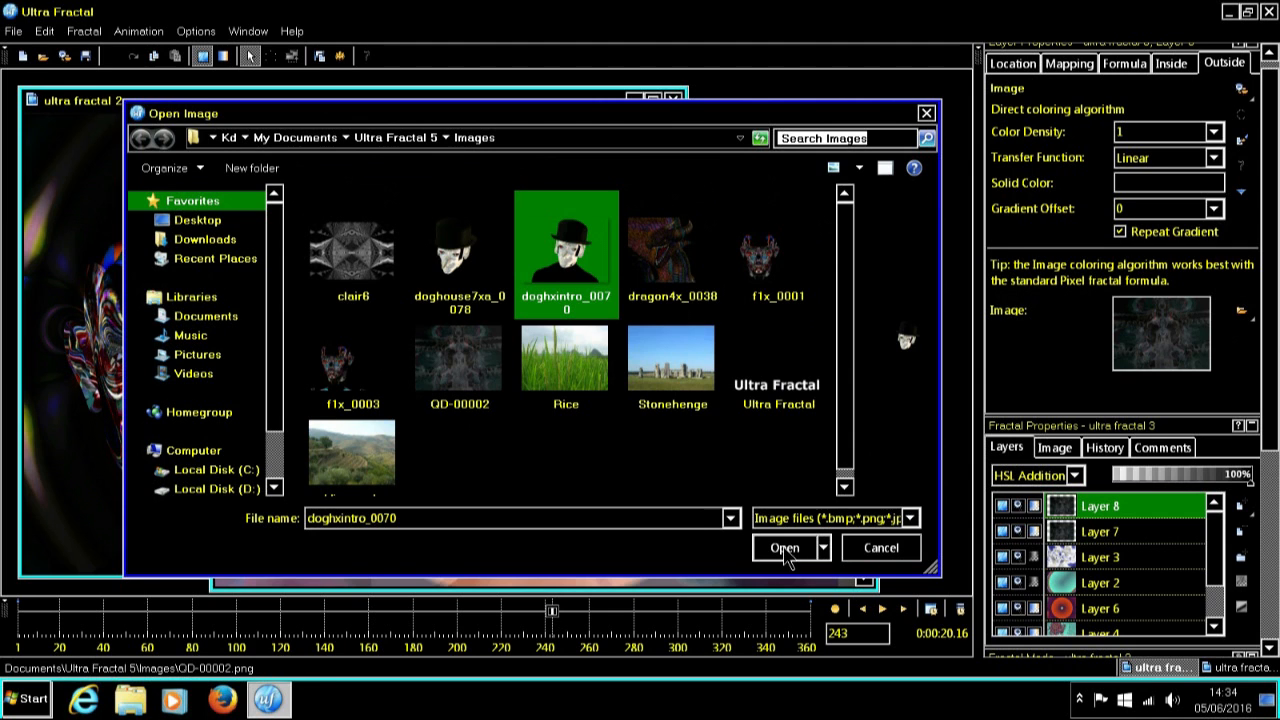
{"action": "left_click", "coordinate": [780, 548]}
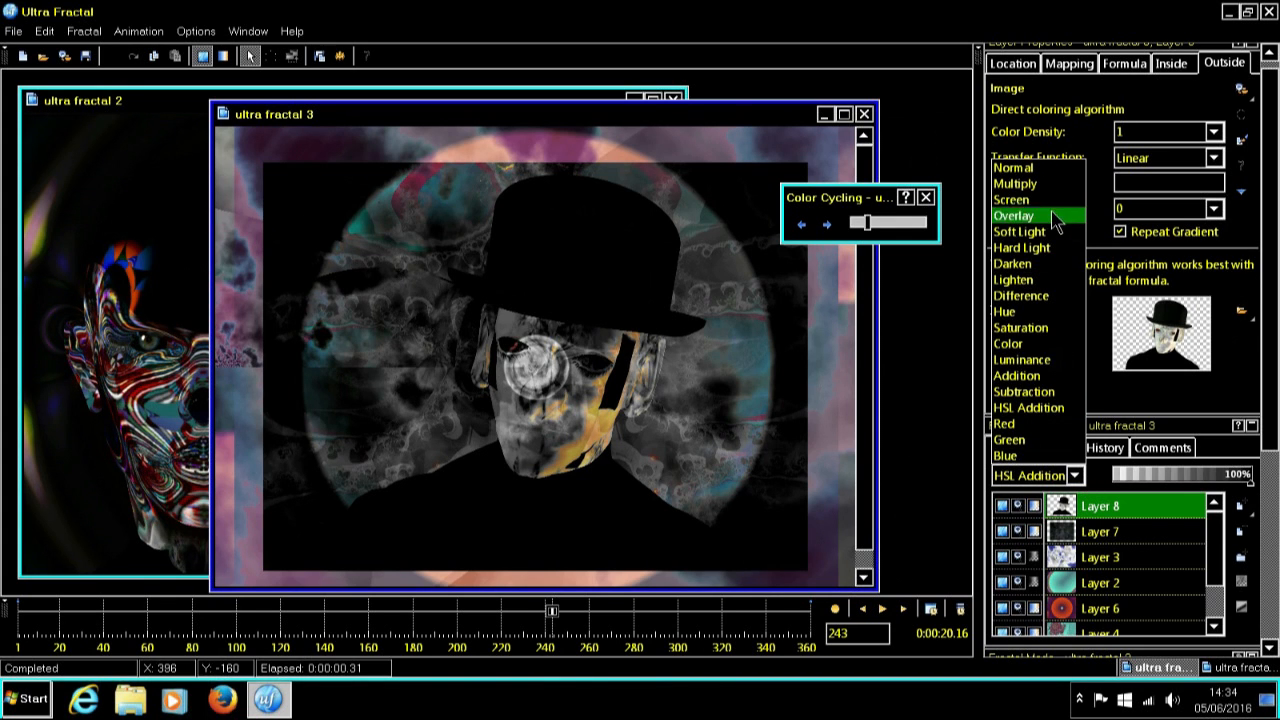
Set Layer 8's merge mode to Normal and scrub the timeline back through earlier frames.
{"action": "left_click", "coordinate": [1008, 168]}
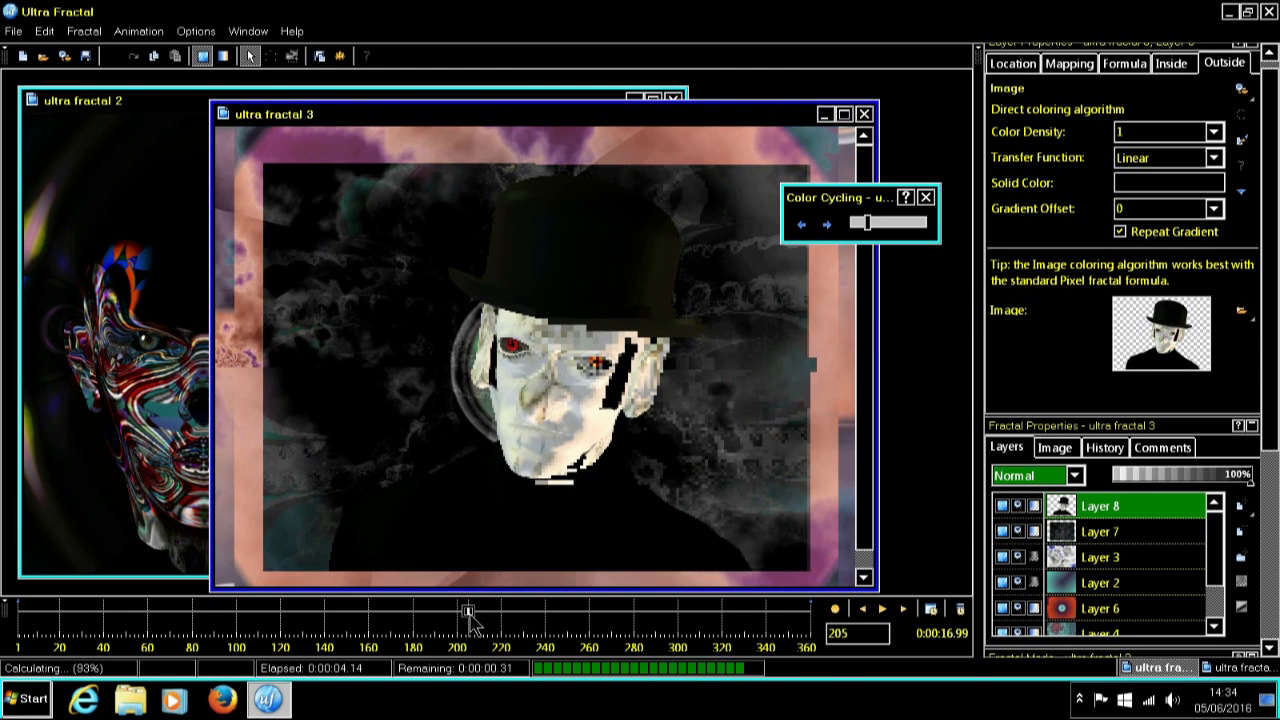
{"action": "left_click_drag", "start_coordinate": [472, 610], "coordinate": [462, 610]}
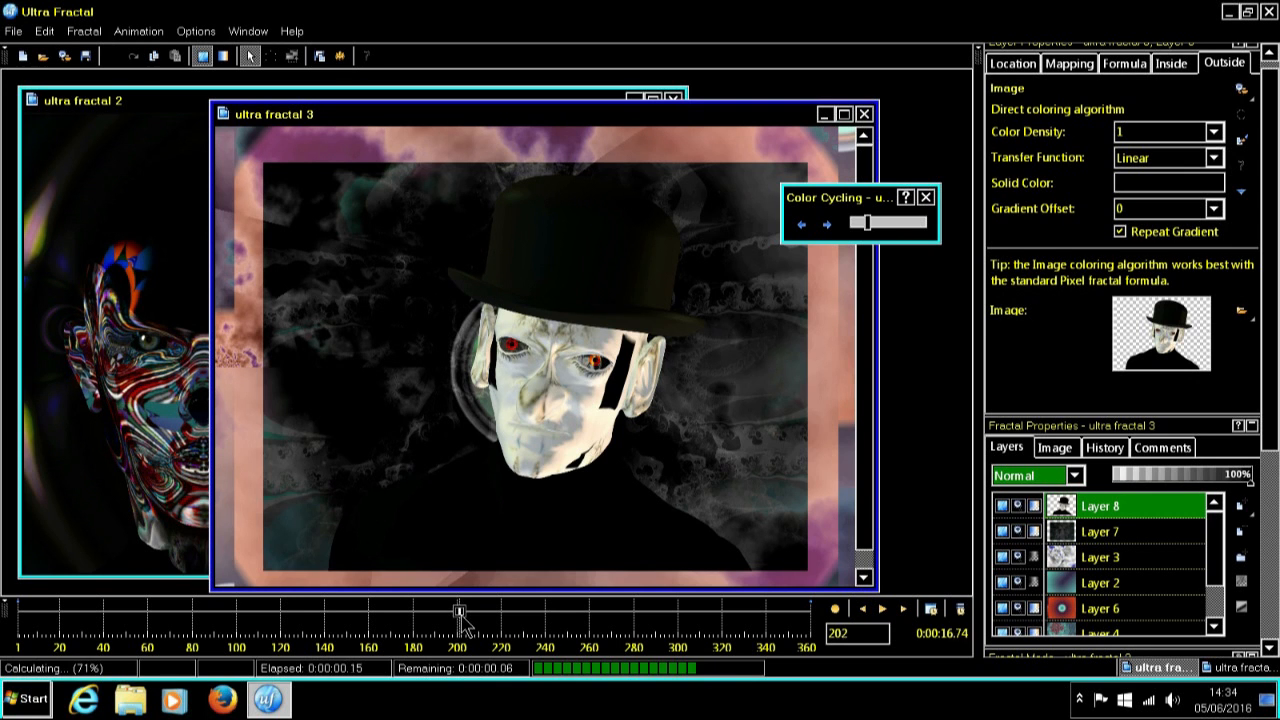
{"action": "left_click_drag", "start_coordinate": [460, 612], "coordinate": [412, 612]}
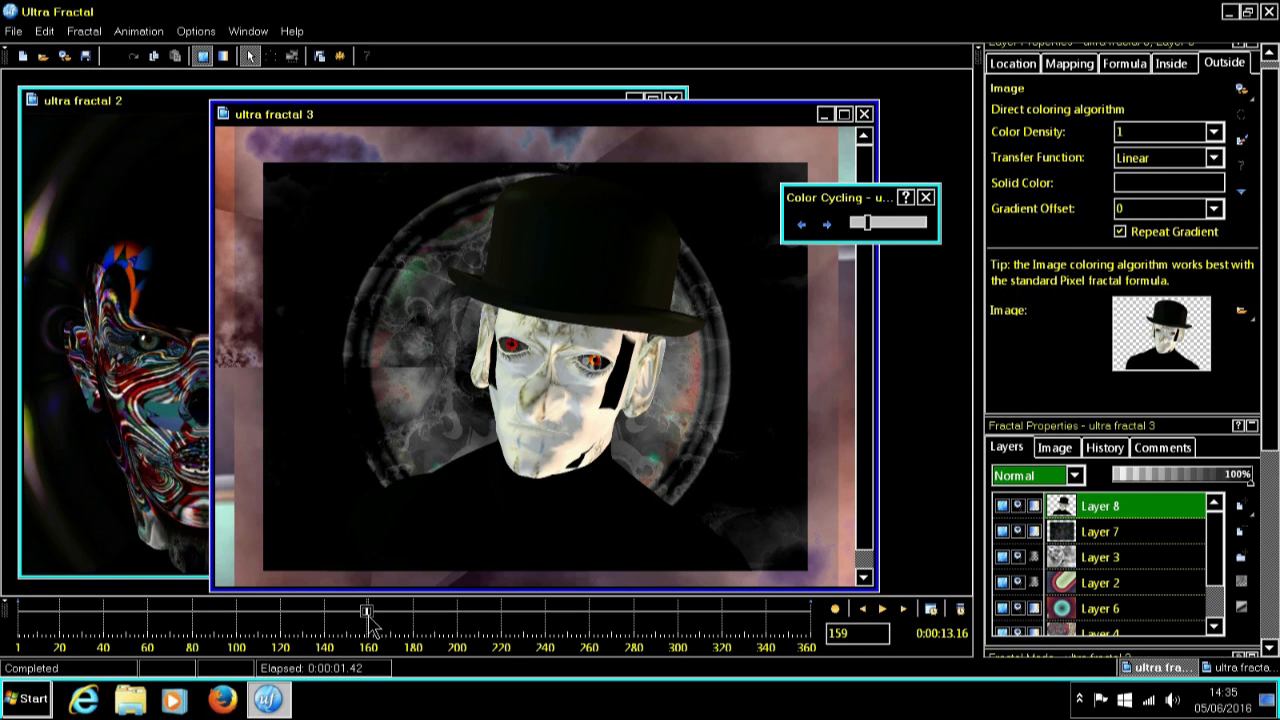
{"action": "left_click_drag", "start_coordinate": [368, 610], "coordinate": [348, 610]}
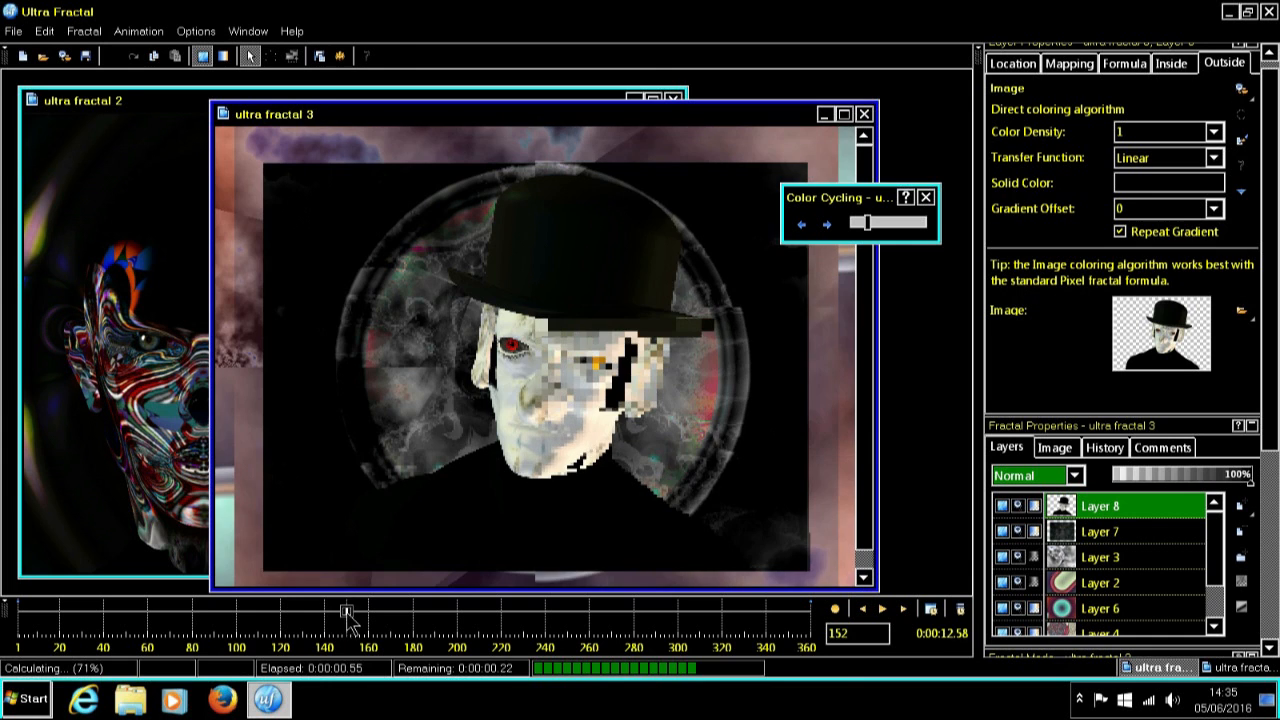
{"action": "left_click_drag", "start_coordinate": [348, 612], "coordinate": [298, 612]}
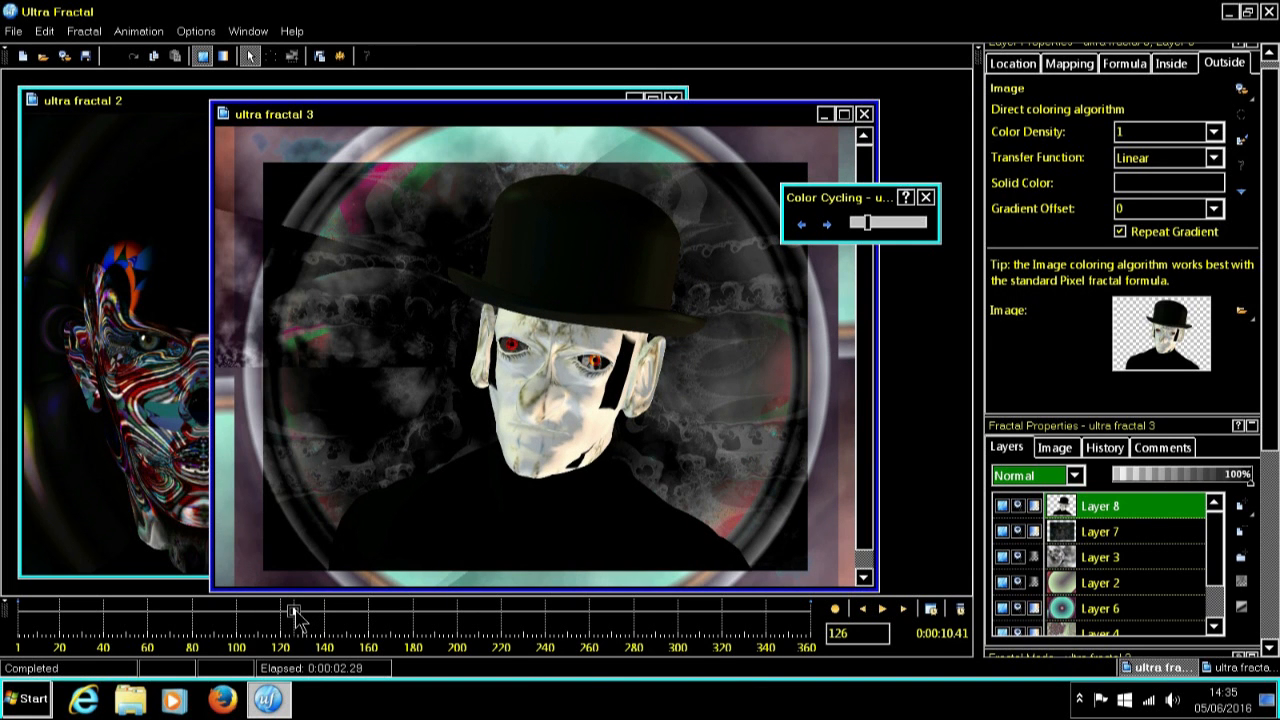
{"action": "left_click_drag", "start_coordinate": [296, 610], "coordinate": [240, 610]}
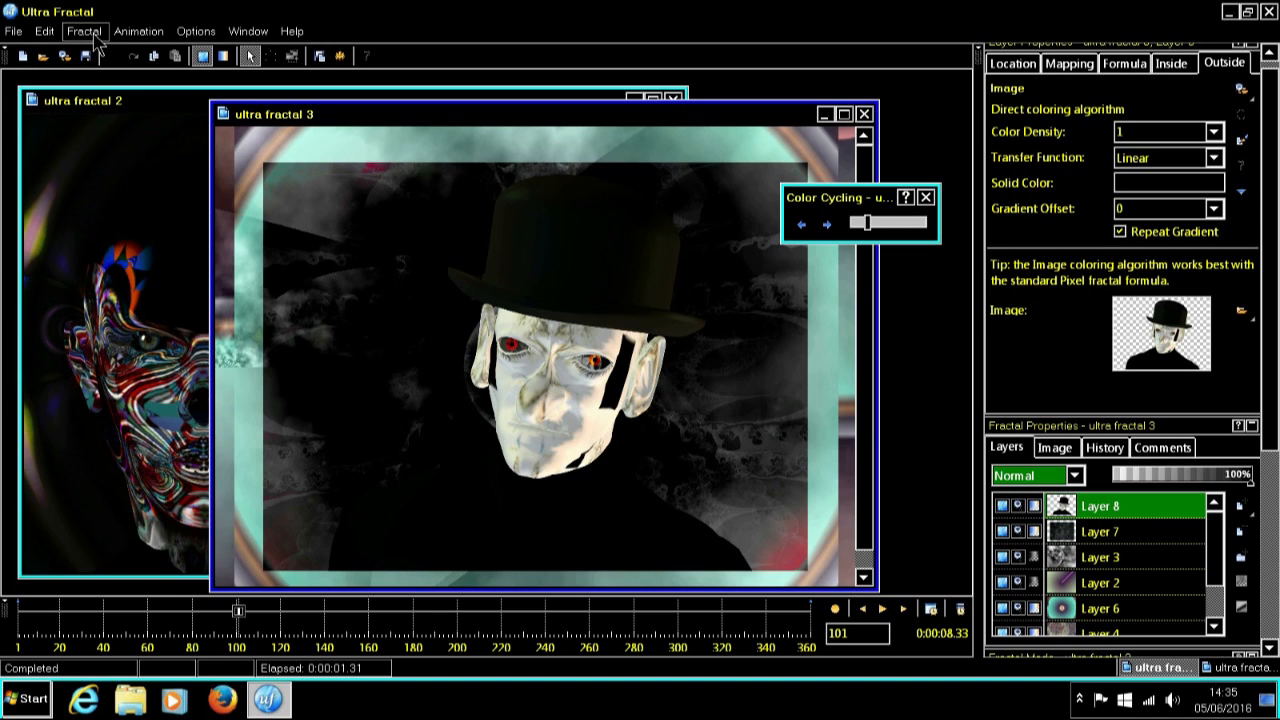
Start Render to Disk for ultra fractal 3 with Frame Range set to Entire animation.
{"action": "left_click", "coordinate": [84, 32]}
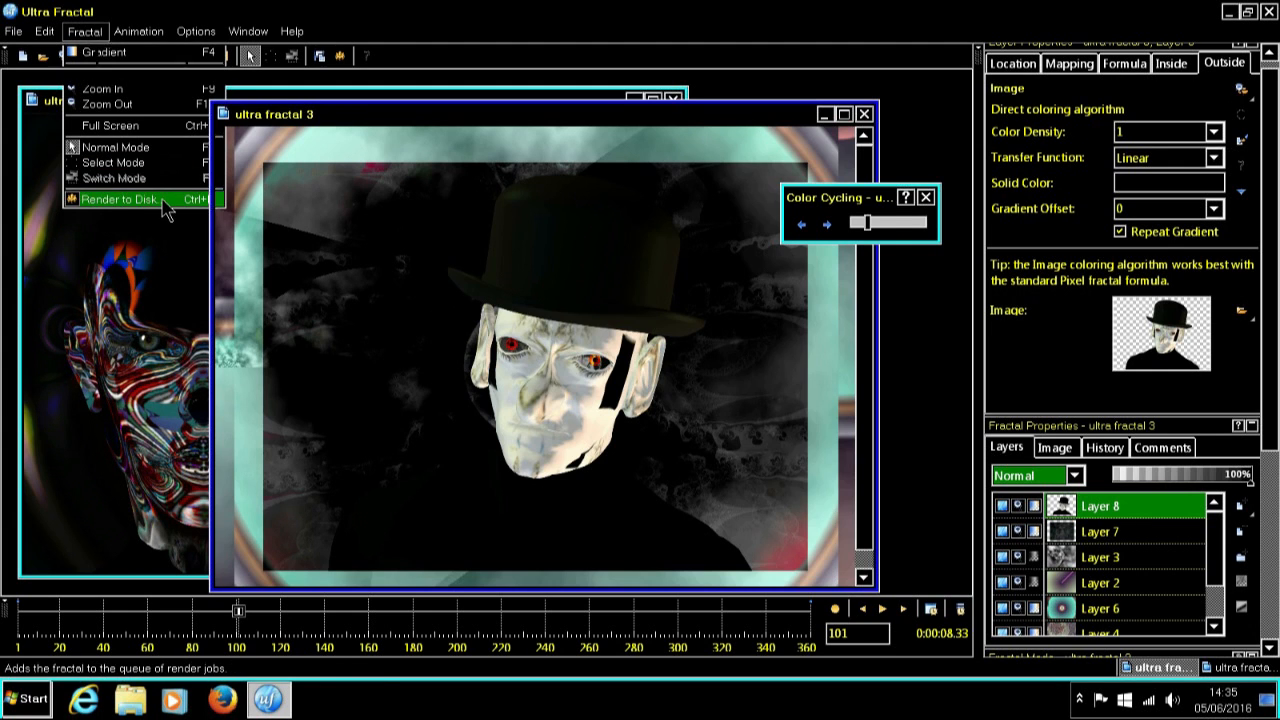
{"action": "left_click", "coordinate": [130, 200]}
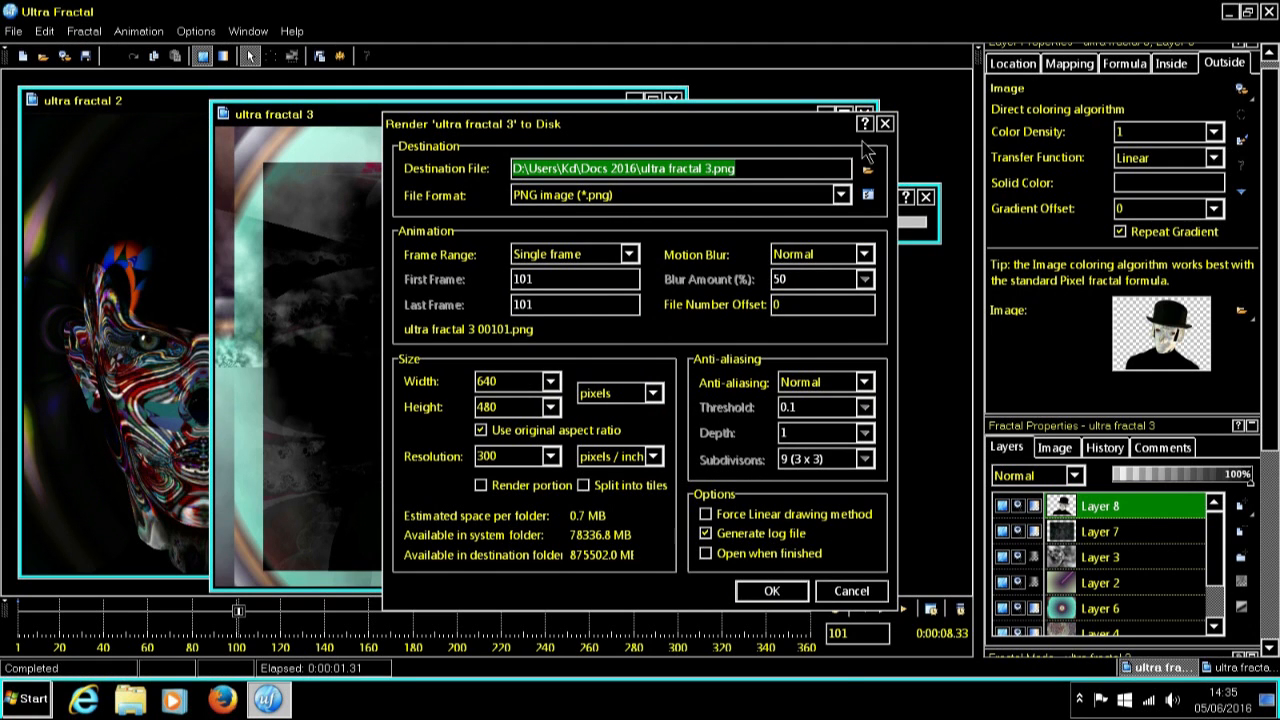
{"action": "mouse_move", "coordinate": [872, 168]}
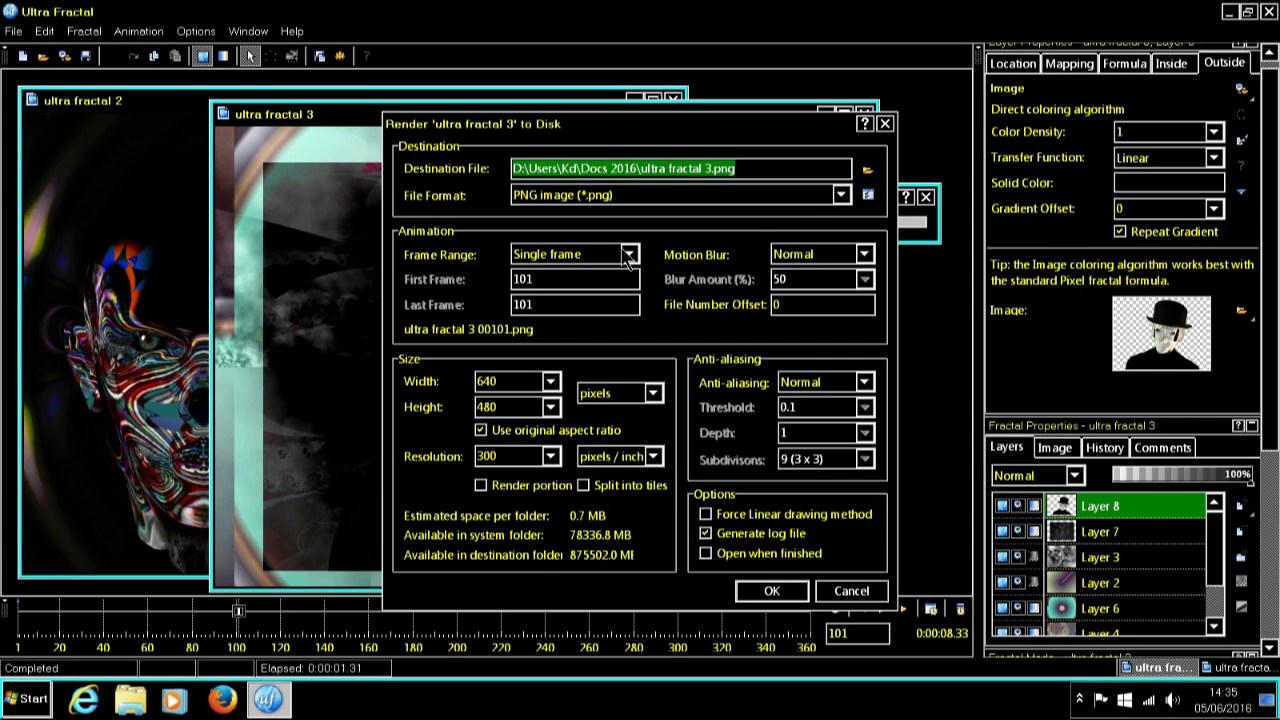
{"action": "left_click", "coordinate": [630, 252]}
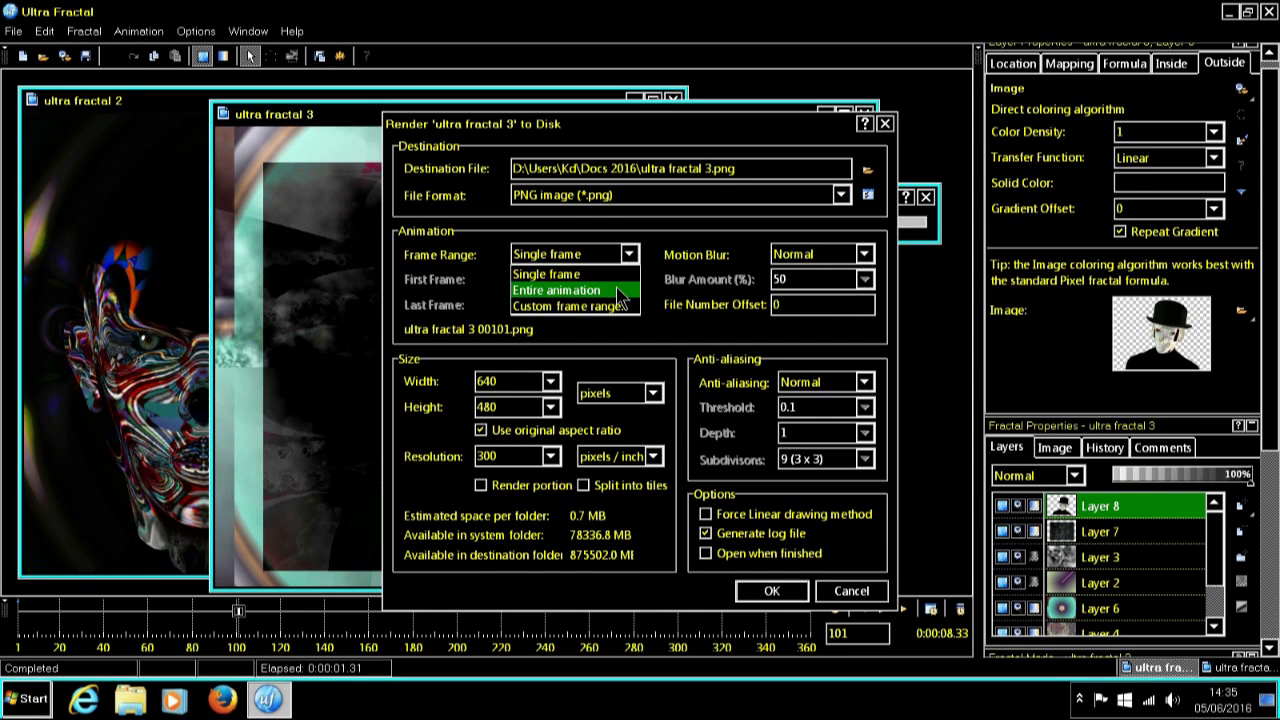
{"action": "left_click", "coordinate": [556, 290]}
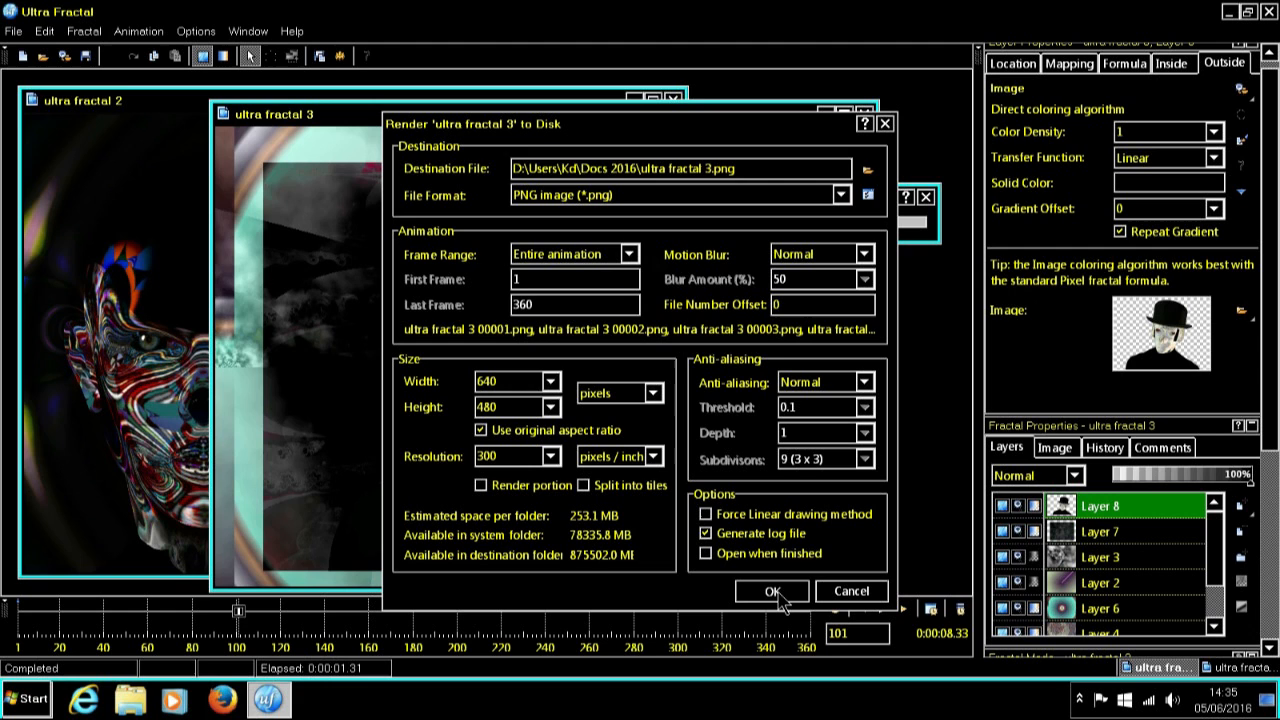
{"action": "mouse_move", "coordinate": [660, 444]}
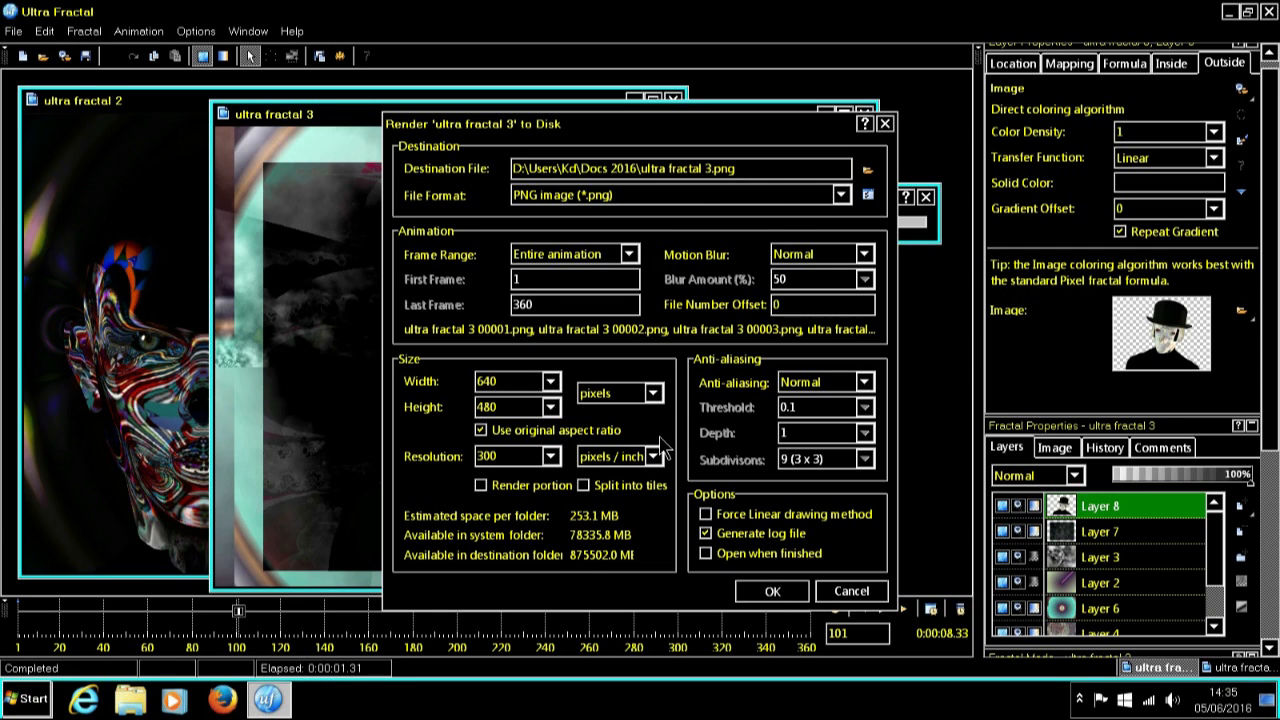
{"action": "left_click", "coordinate": [772, 592]}
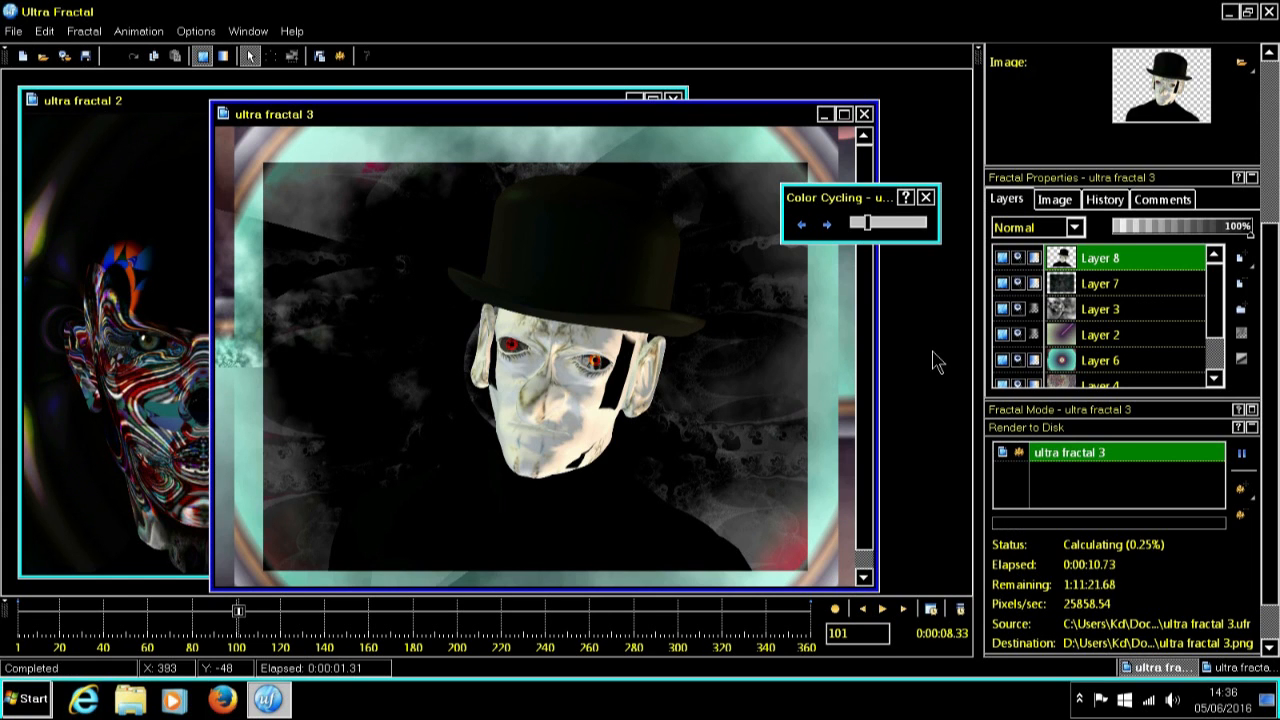
{"action": "mouse_move", "coordinate": [1244, 456]}
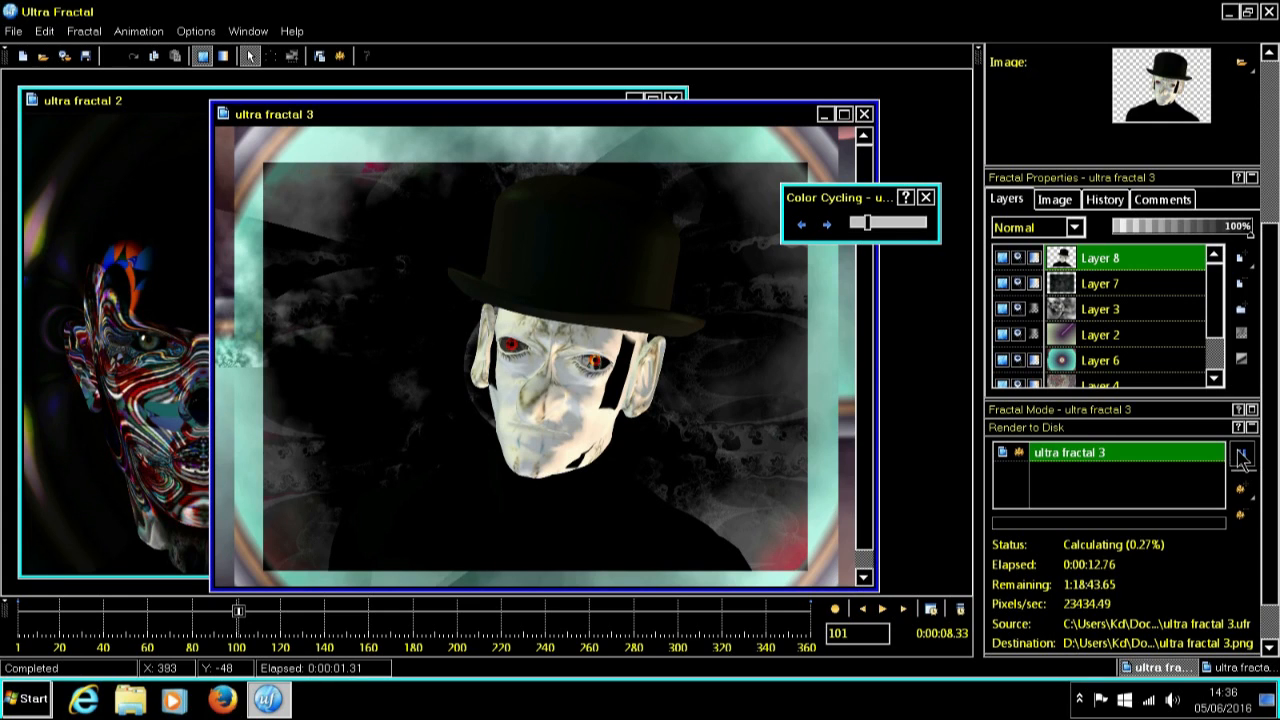
Pause the running disk render at about 0.27% and show the image's size settings.
{"action": "left_click", "coordinate": [1240, 456]}
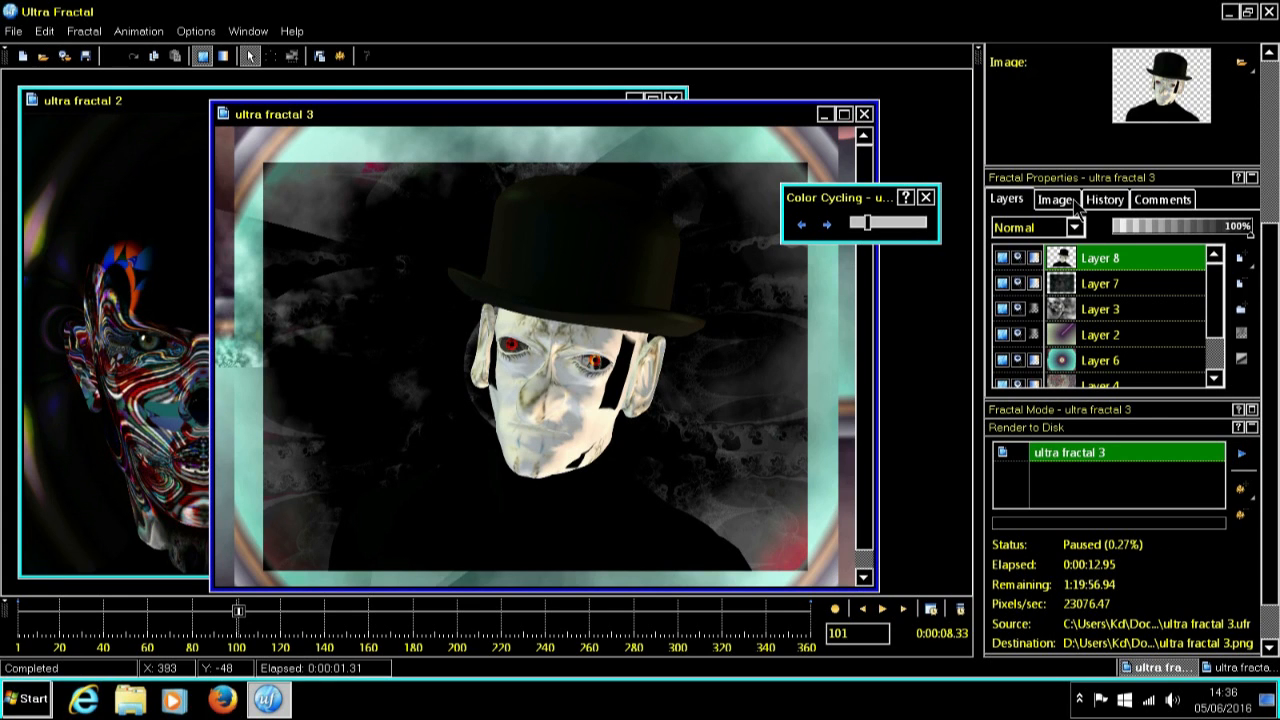
{"action": "left_click", "coordinate": [1056, 200]}
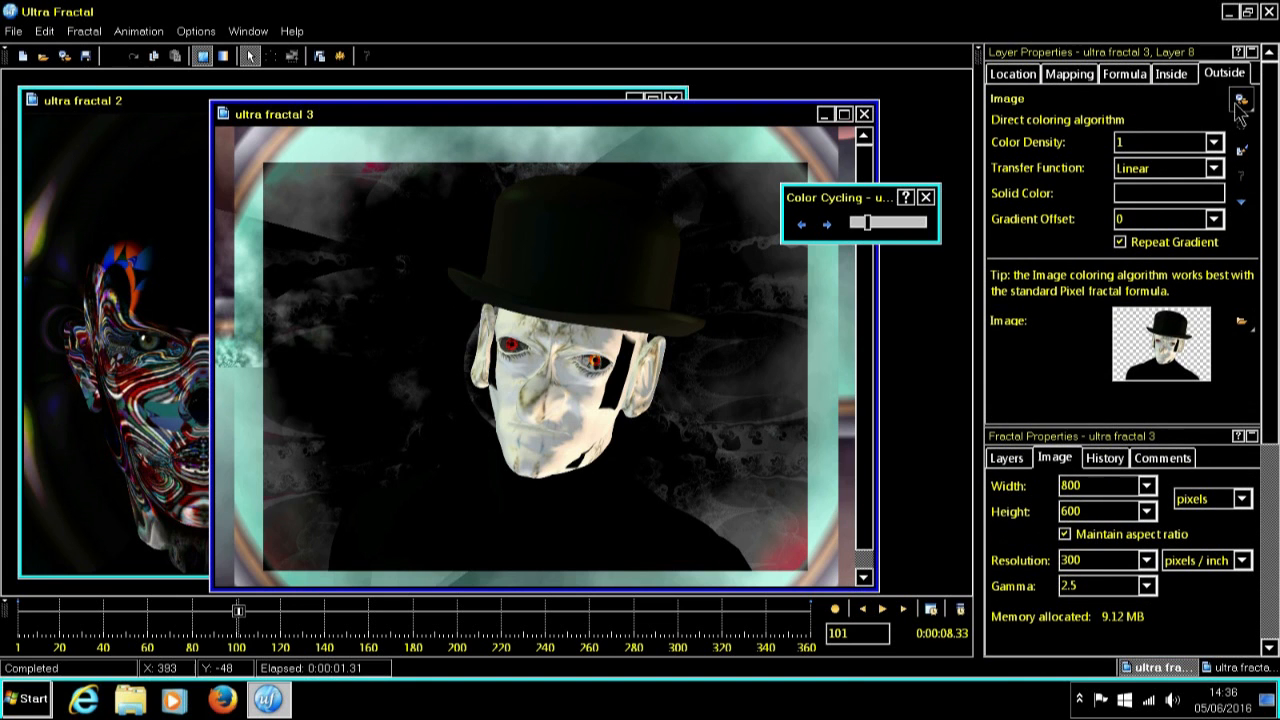
Show Layer 8's Pixel formula settings with 1000 maximum iterations.
{"action": "left_click", "coordinate": [1128, 74]}
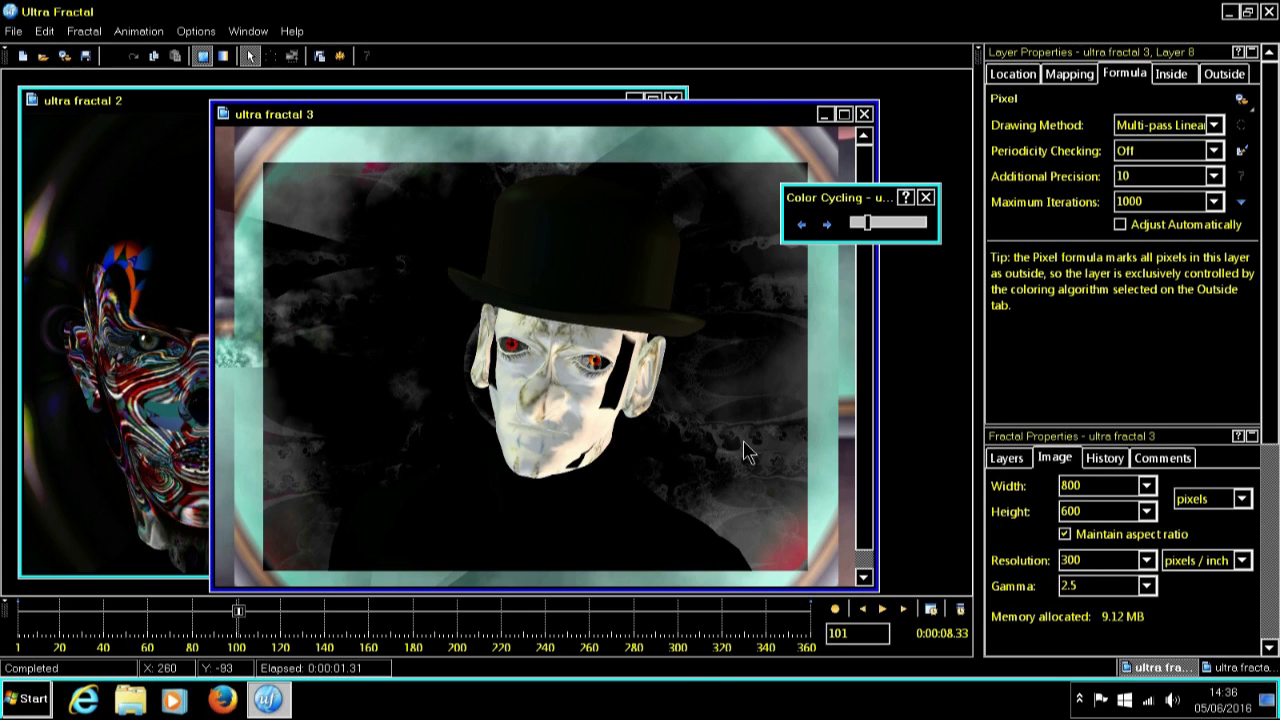
{"action": "mouse_move", "coordinate": [416, 410]}
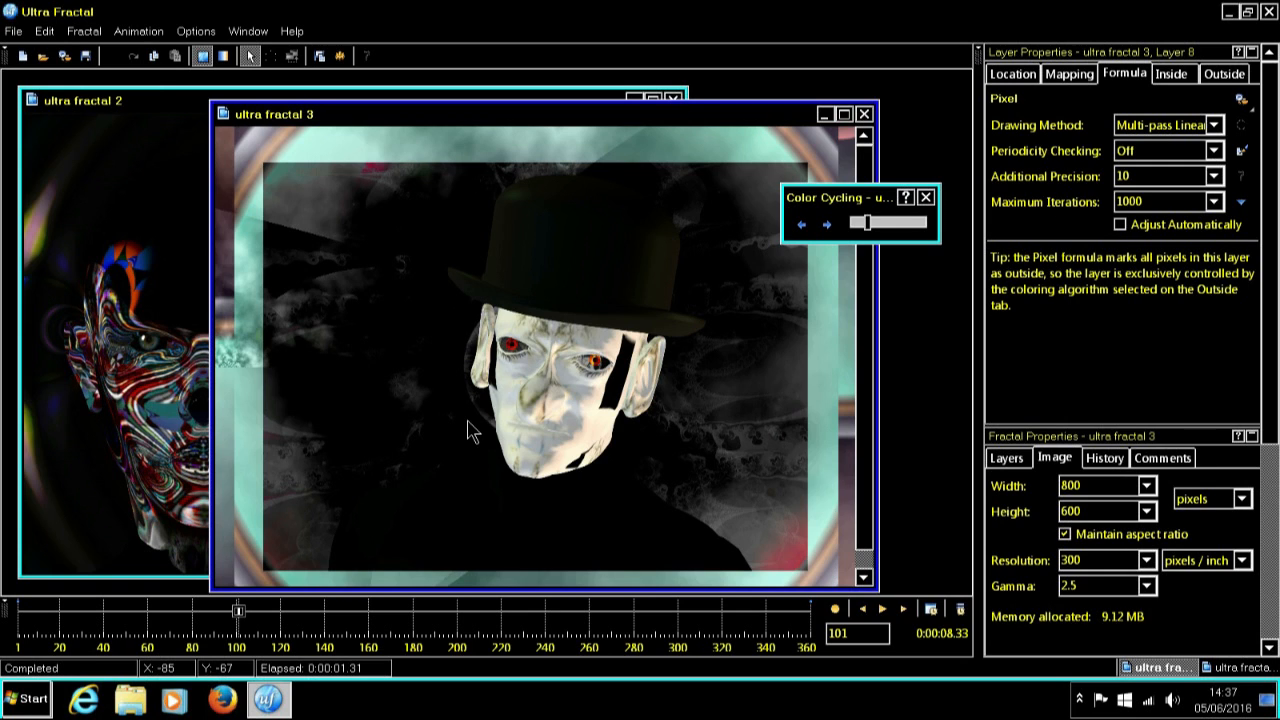
{"action": "mouse_move", "coordinate": [544, 296]}
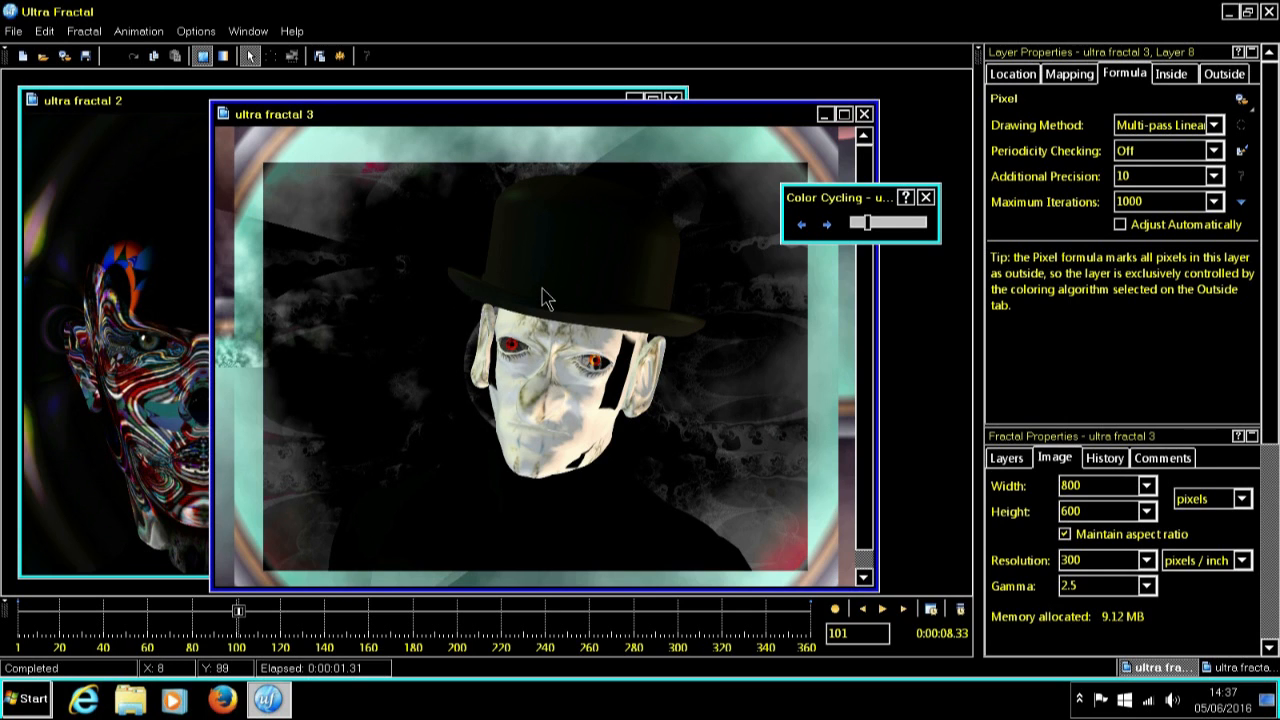
{"action": "mouse_move", "coordinate": [670, 256]}
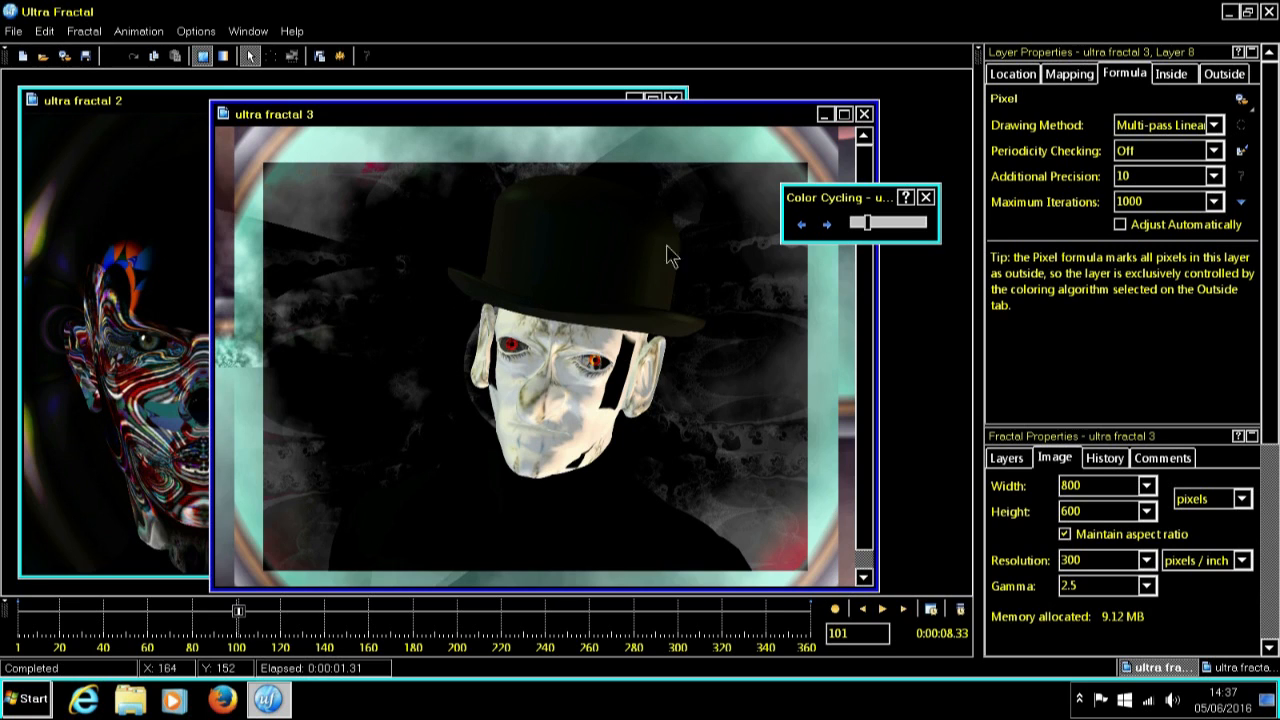
{"action": "mouse_move", "coordinate": [728, 240]}
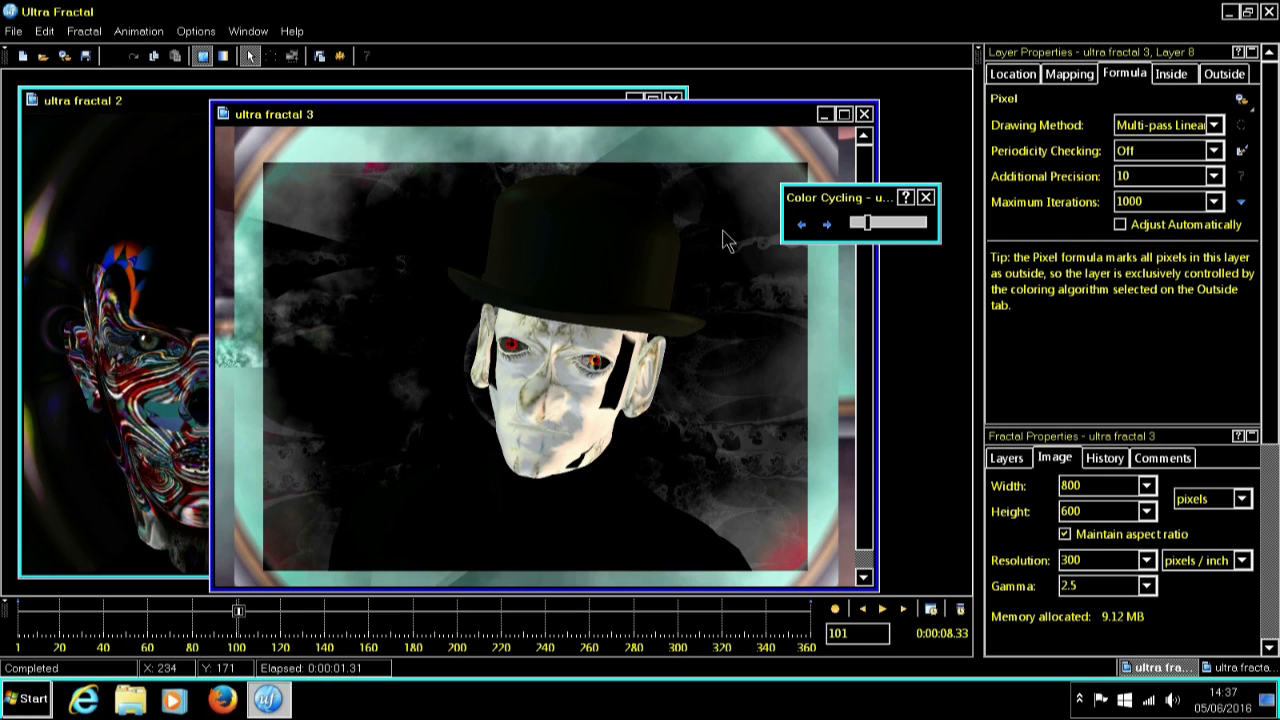
{"action": "mouse_move", "coordinate": [116, 410]}
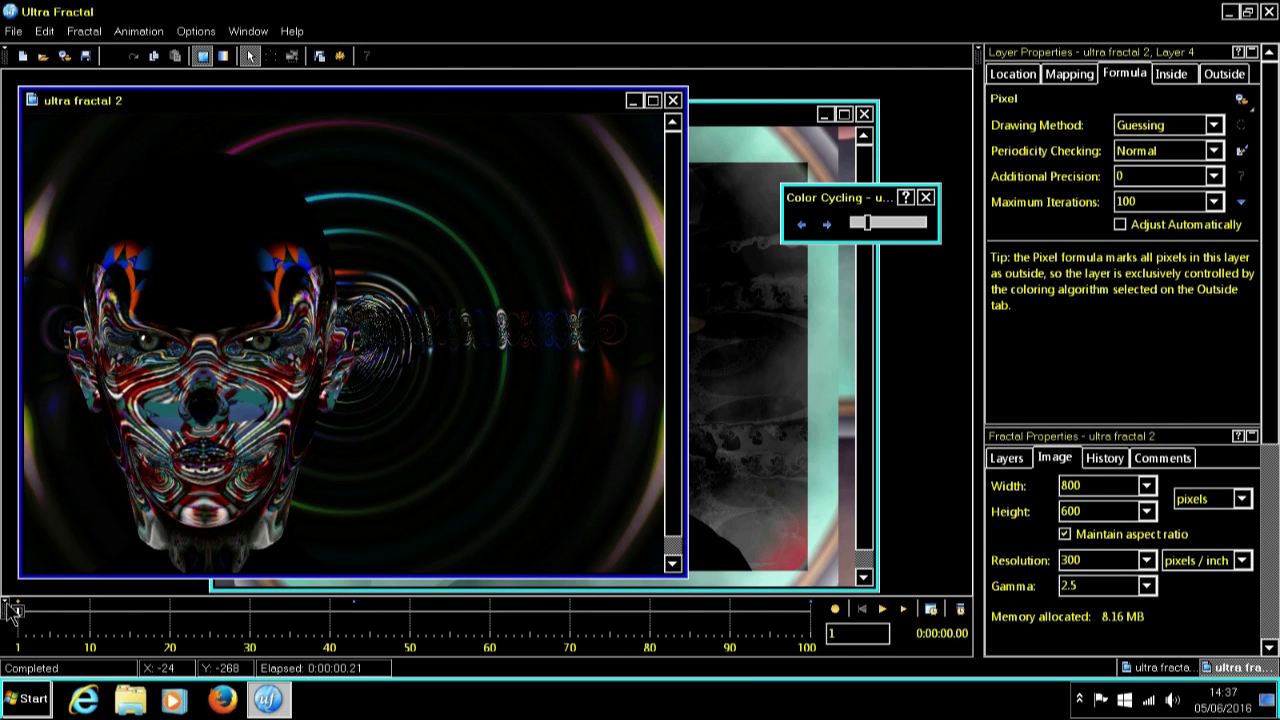
Scrub the ultra fractal 2 timeline forward to around frame 18.
{"action": "left_click_drag", "start_coordinate": [12, 610], "coordinate": [64, 610]}
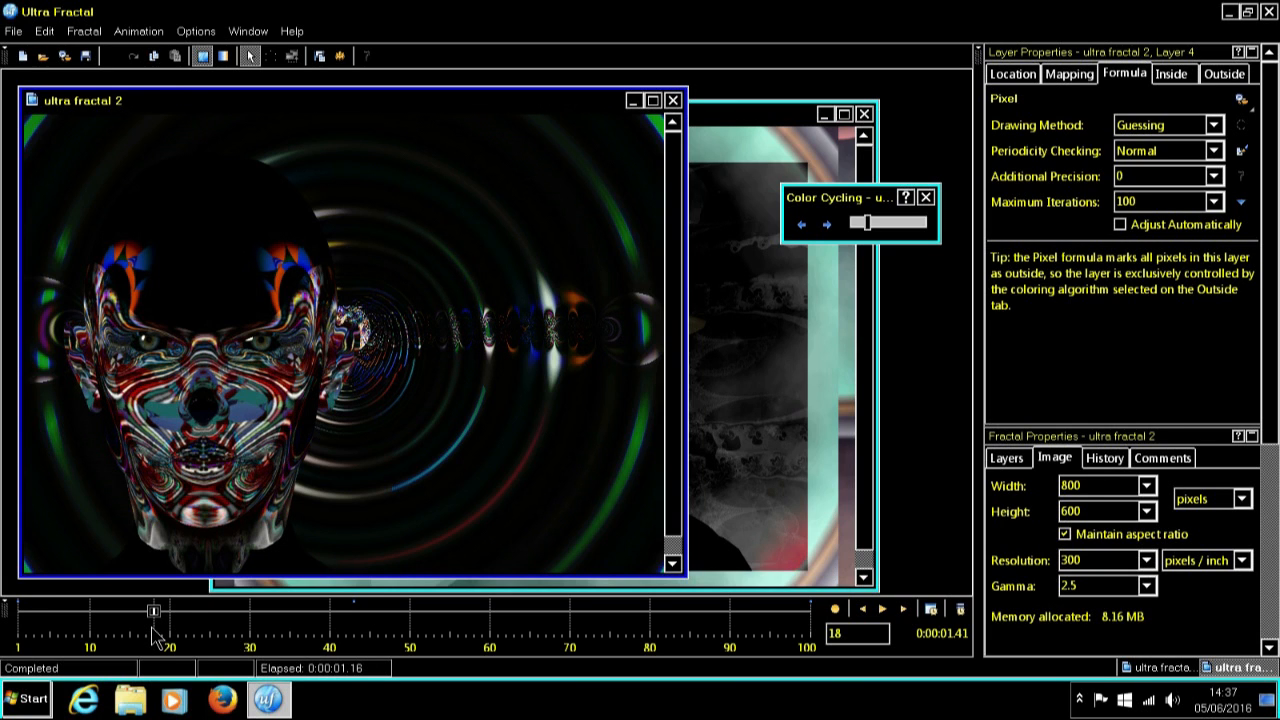
{"action": "mouse_move", "coordinate": [180, 284]}
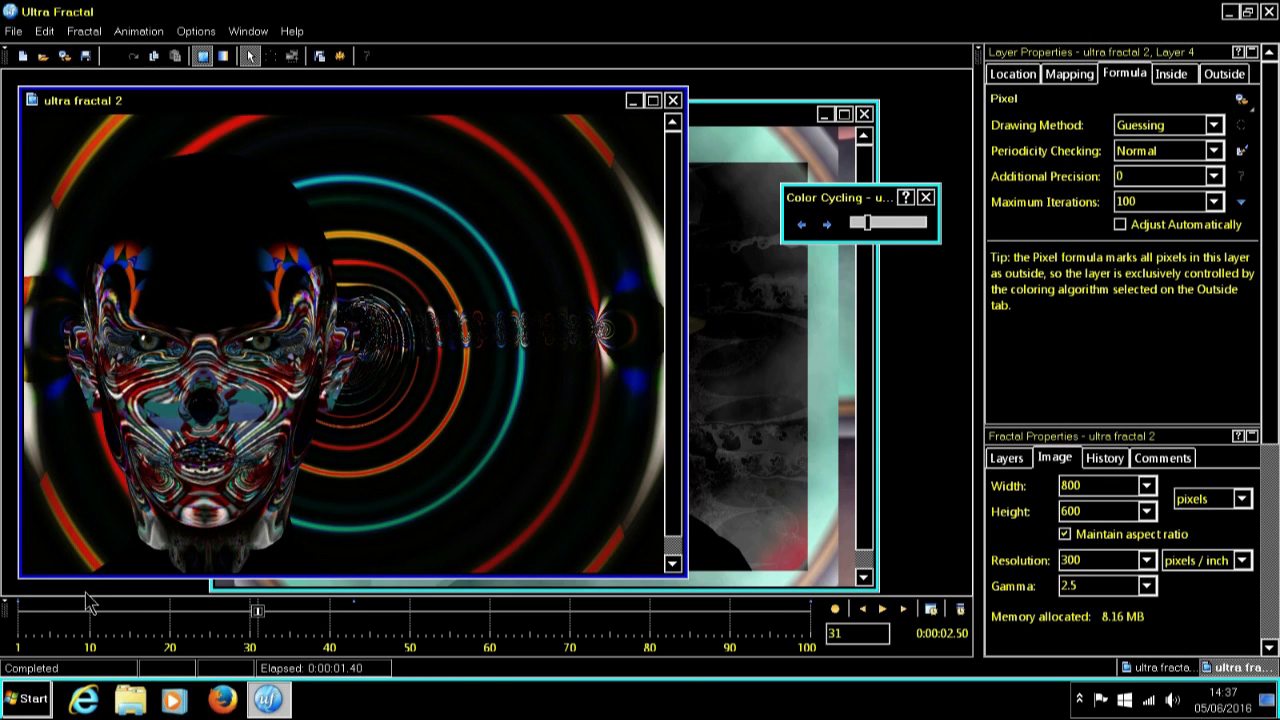
{"action": "mouse_move", "coordinate": [230, 616]}
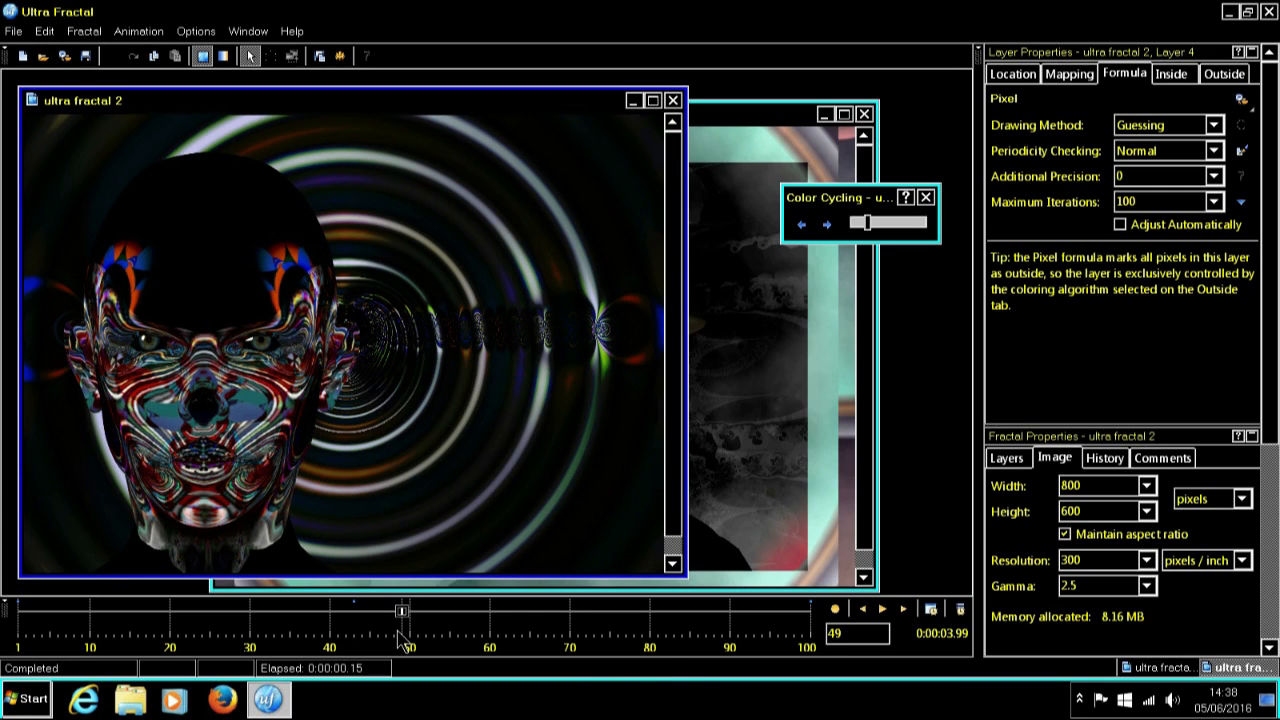
{"action": "mouse_move", "coordinate": [916, 456]}
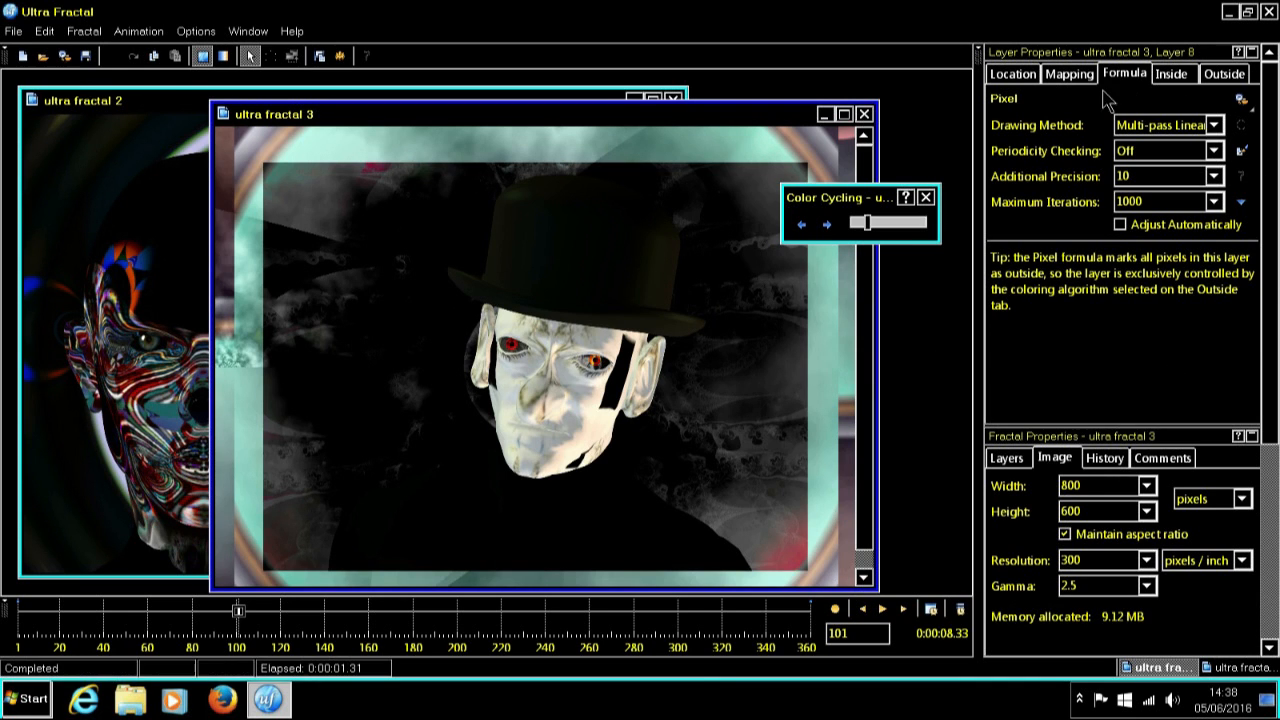
Apply the Lake mapping transformation to Layer 7, then undo it via Edit > Undo.
{"action": "left_click", "coordinate": [1072, 74]}
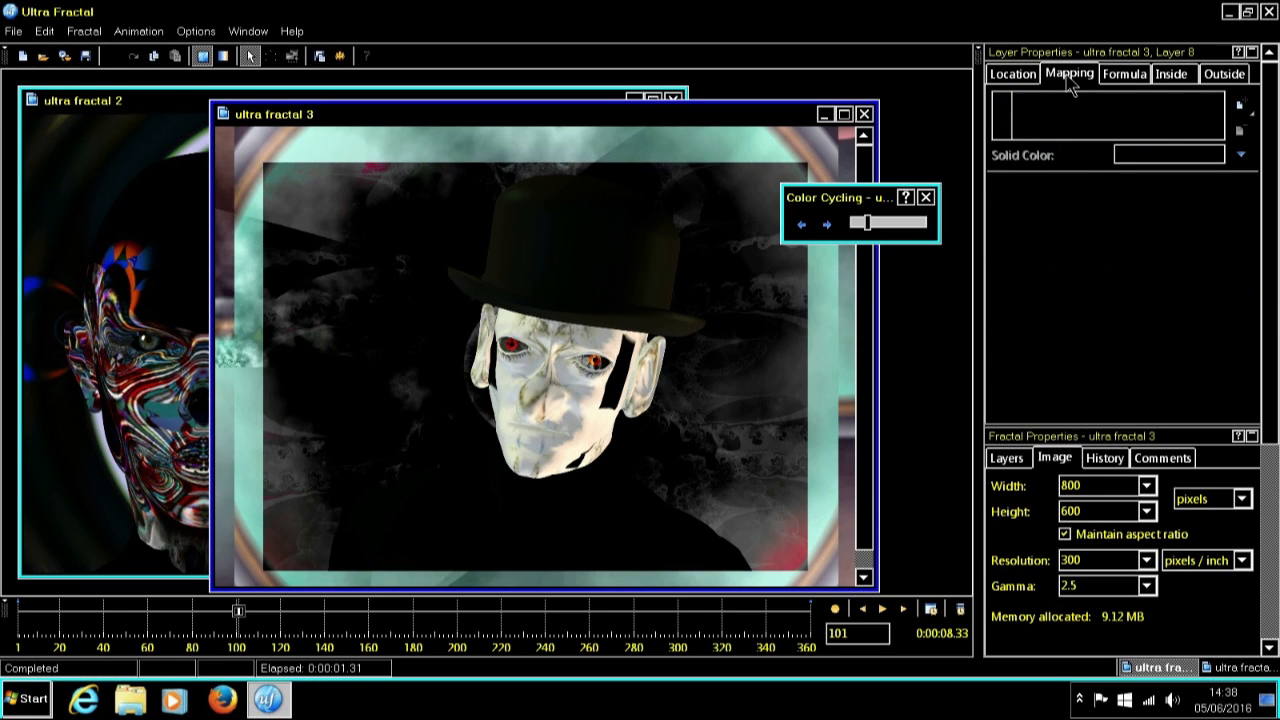
{"action": "mouse_move", "coordinate": [1242, 106]}
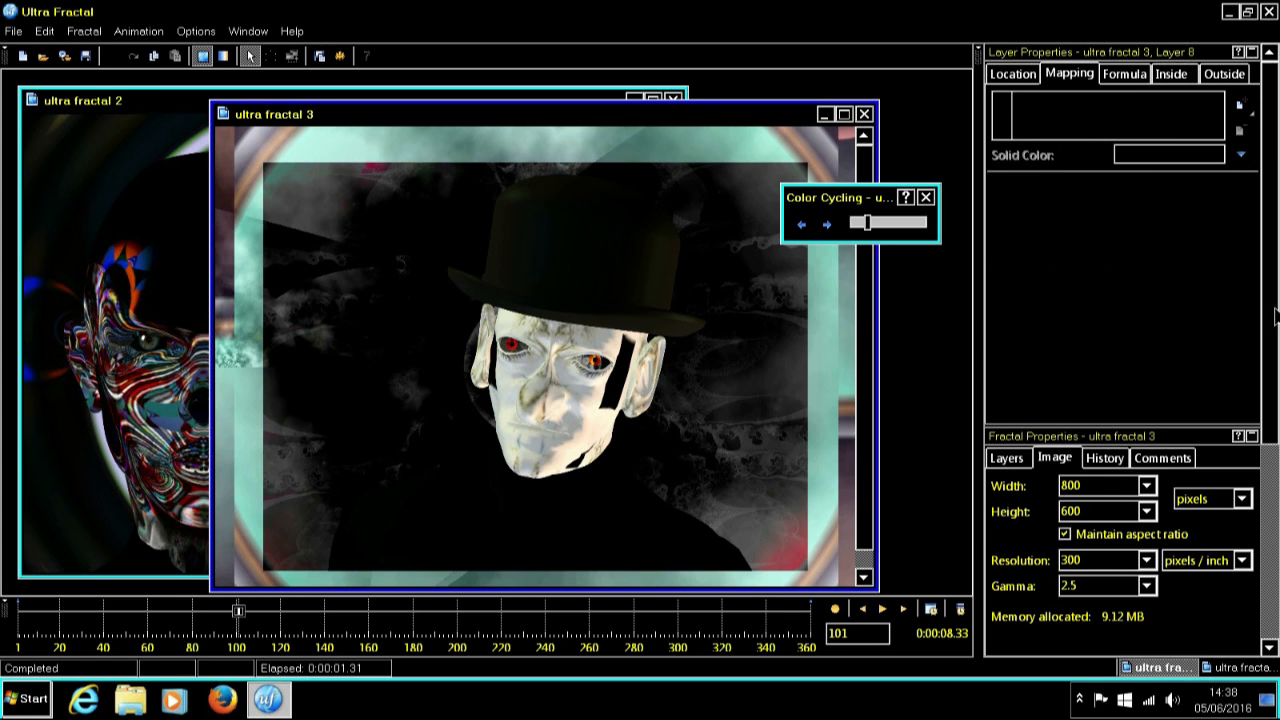
{"action": "mouse_move", "coordinate": [1062, 218]}
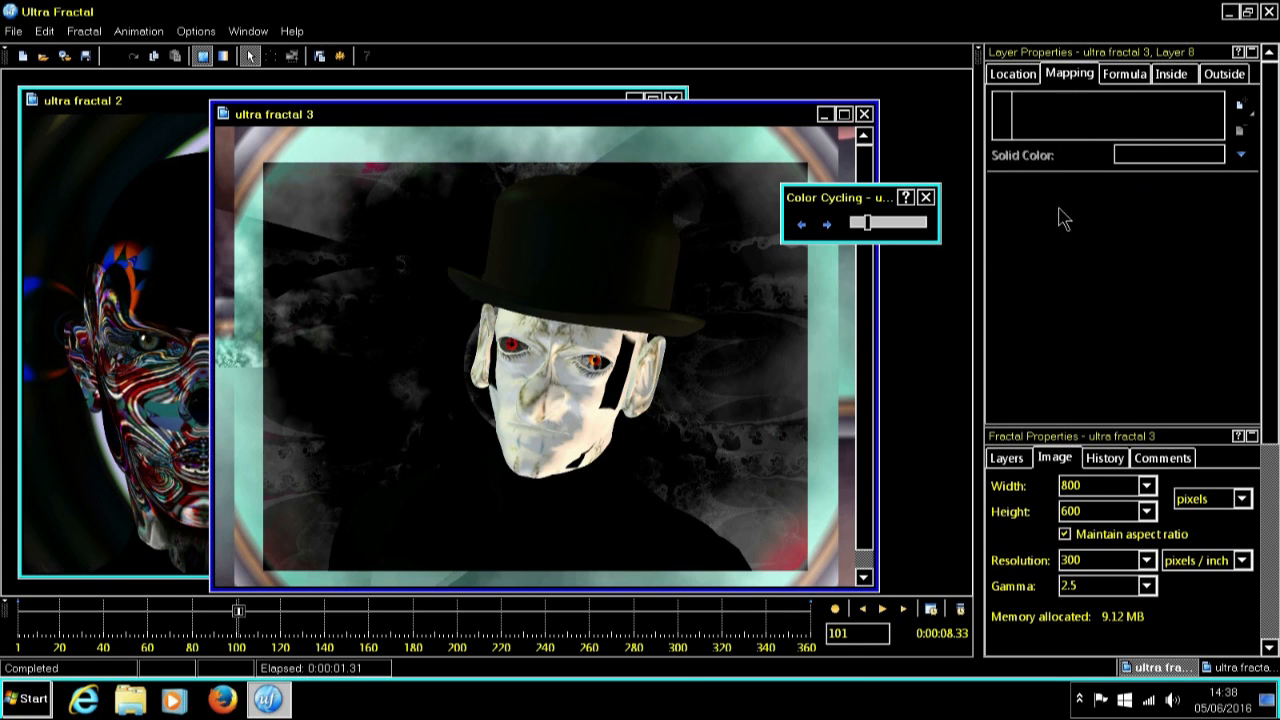
{"action": "mouse_move", "coordinate": [1076, 120]}
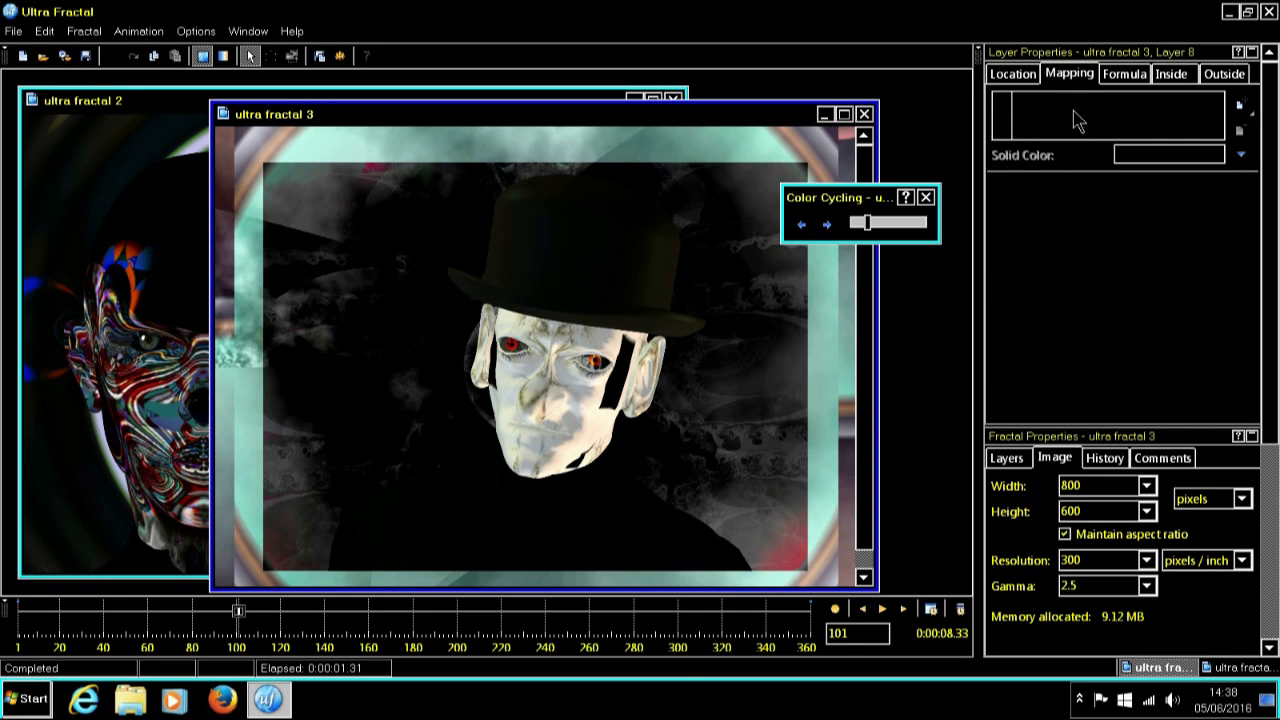
{"action": "left_click", "coordinate": [1008, 458]}
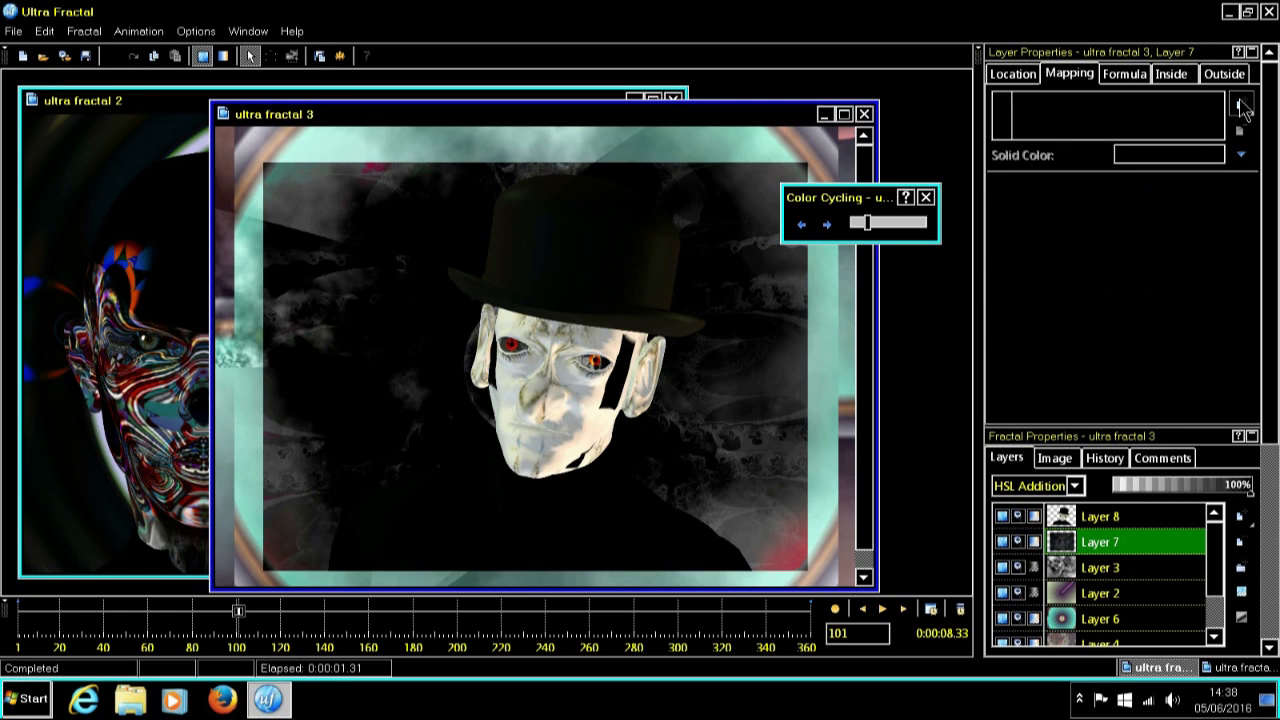
{"action": "left_click", "coordinate": [1240, 108]}
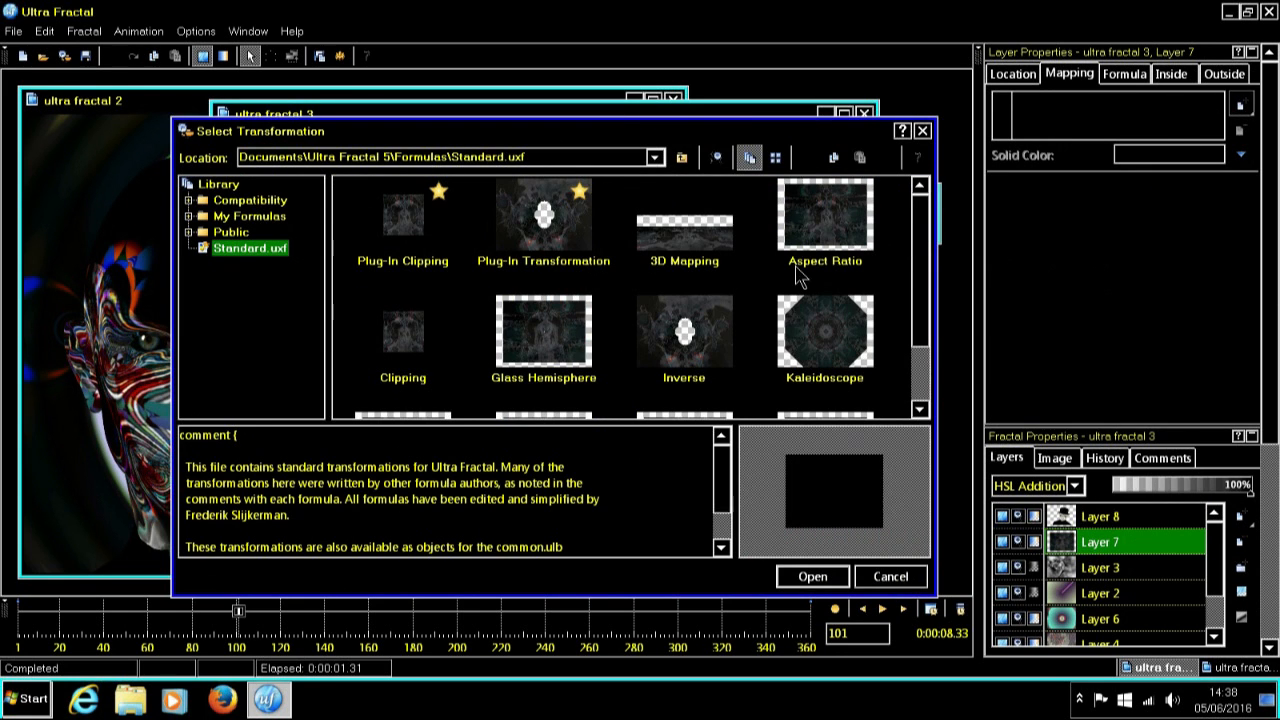
{"action": "mouse_move", "coordinate": [848, 240]}
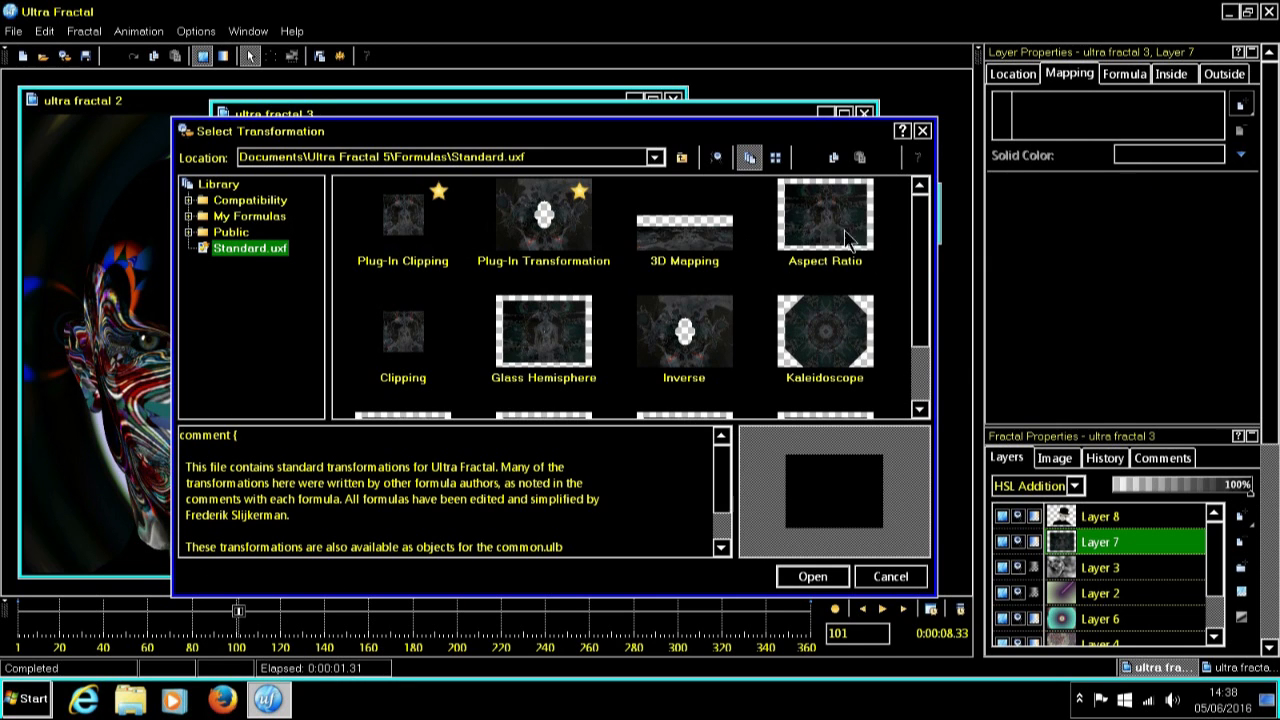
{"action": "scroll", "scroll_direction": "down", "scroll_amount": 3}
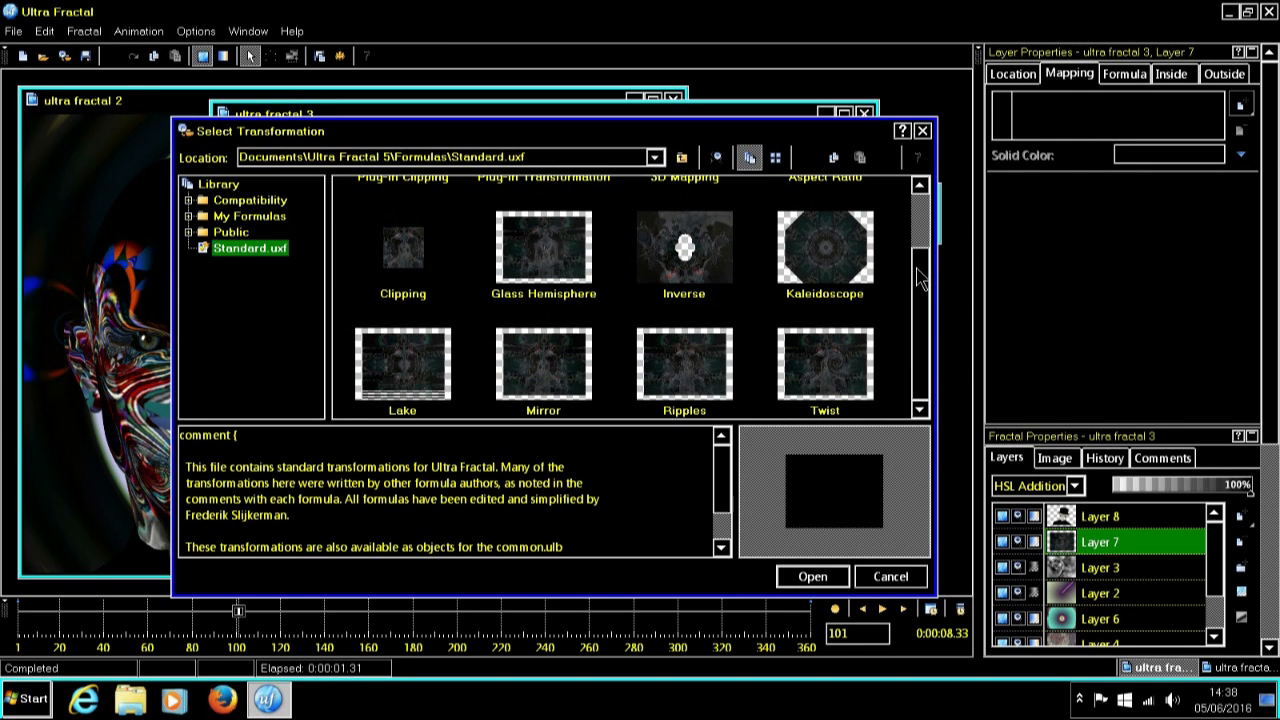
{"action": "left_click", "coordinate": [402, 368]}
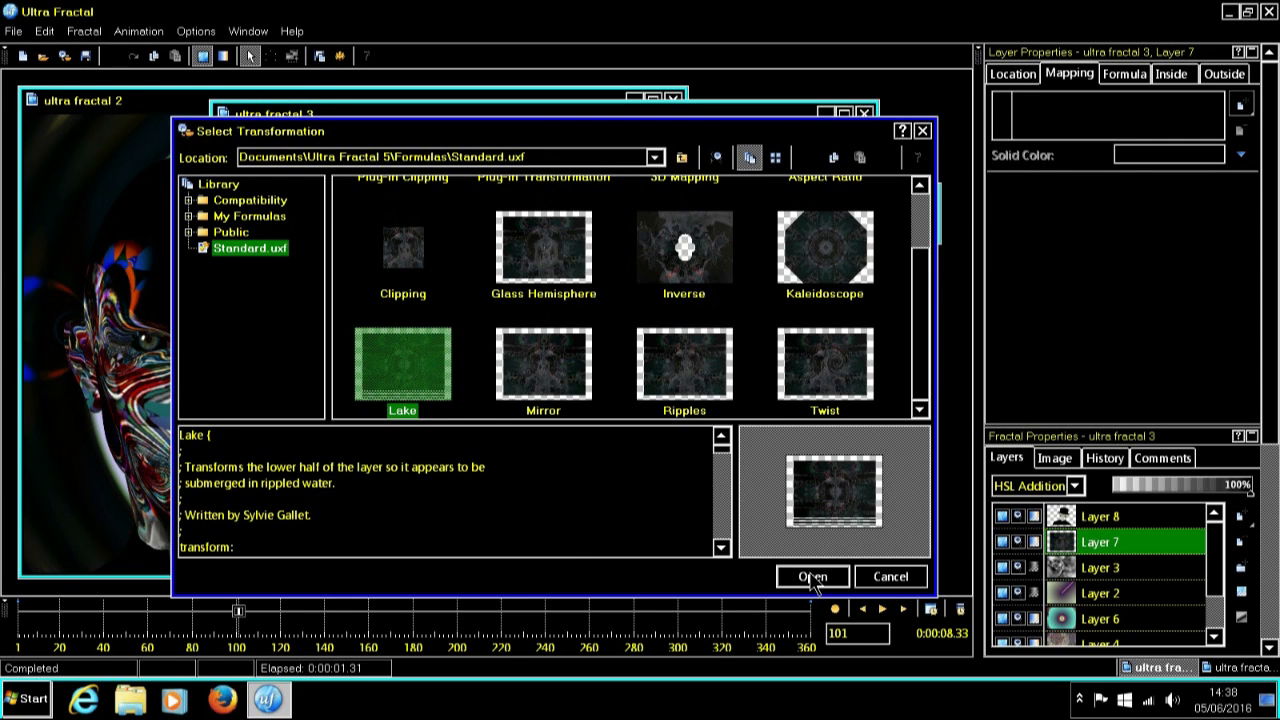
{"action": "left_click", "coordinate": [812, 576]}
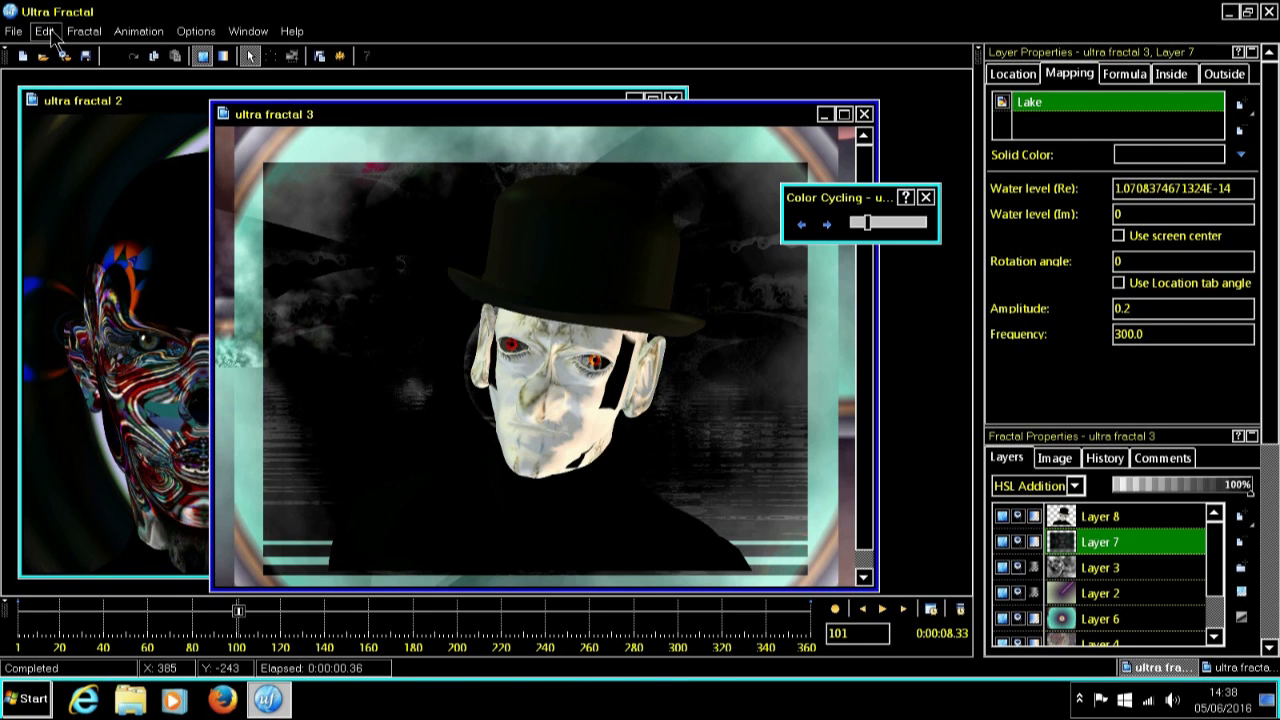
{"action": "left_click", "coordinate": [44, 32]}
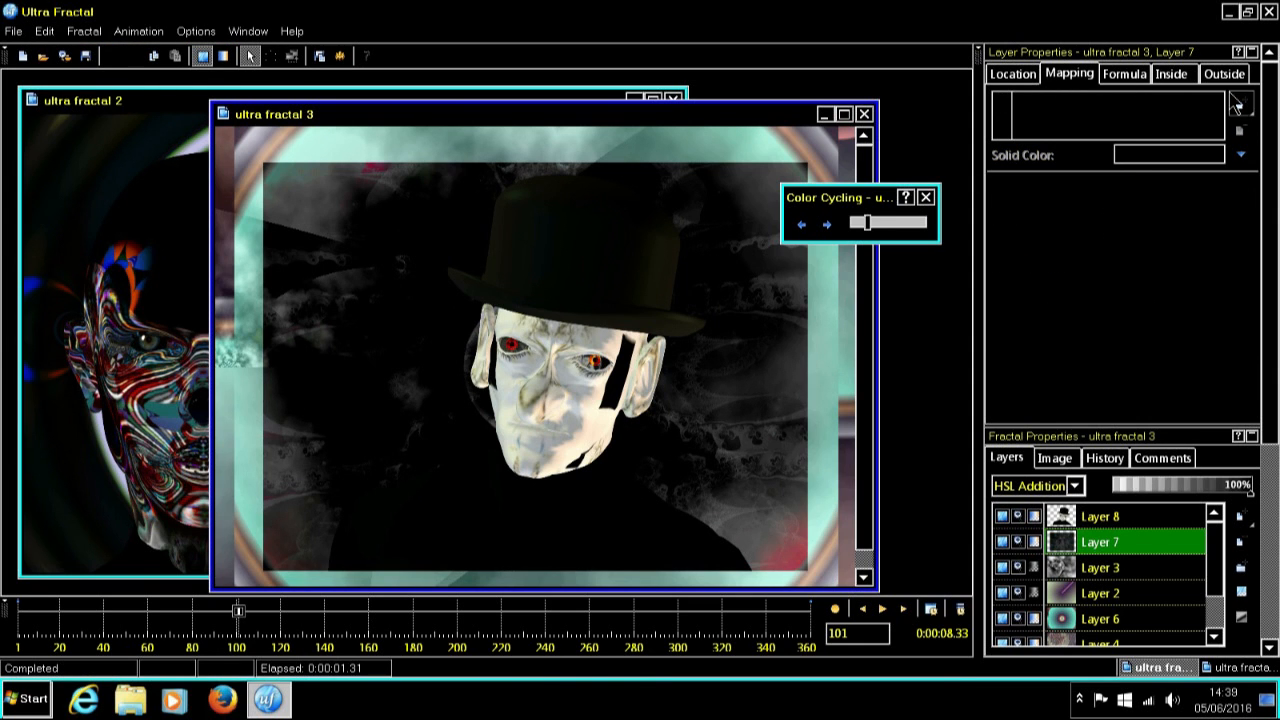
{"action": "mouse_move", "coordinate": [1240, 110]}
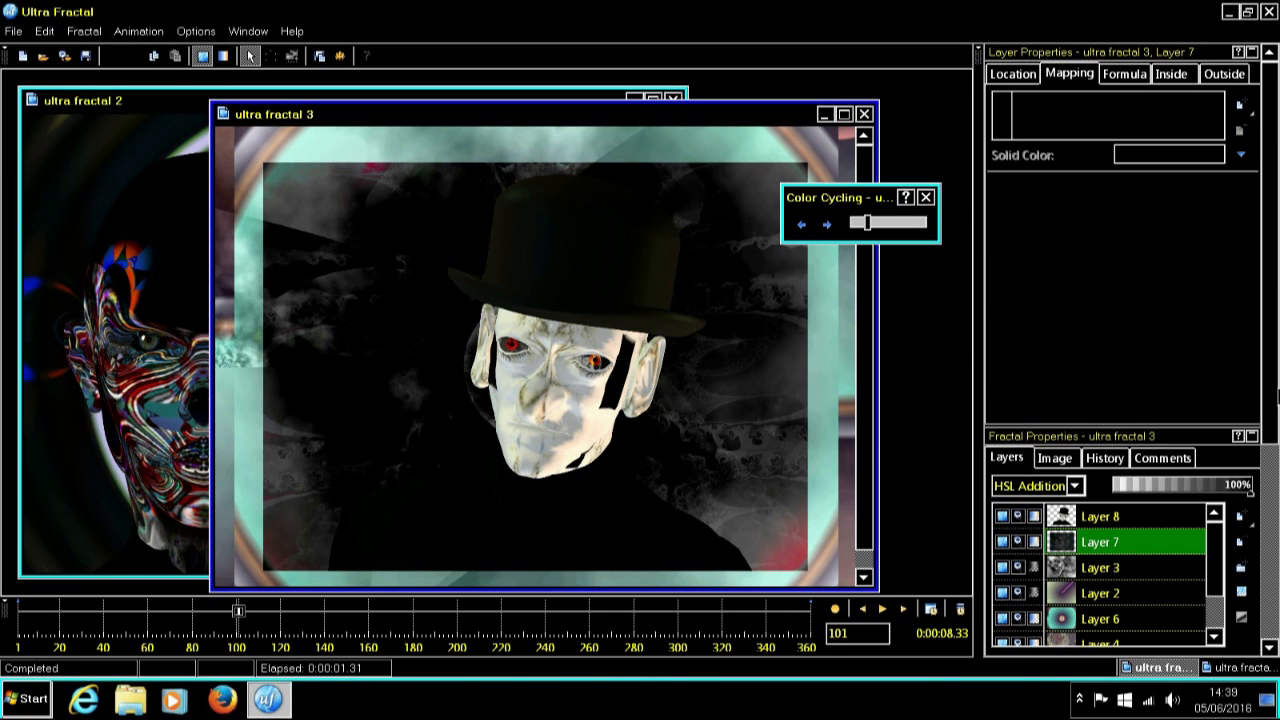
Select Layer 6 with its Cell 4 mapping and browse the Select Transformation library.
{"action": "left_click", "coordinate": [1110, 620]}
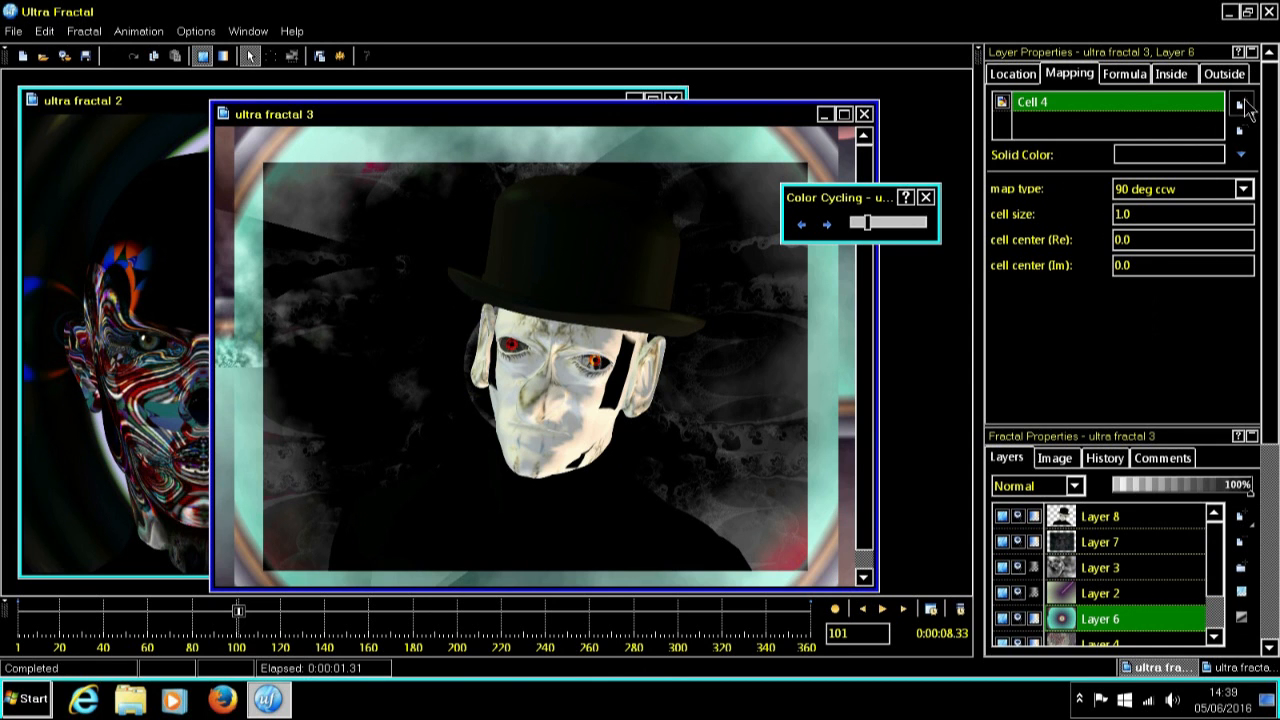
{"action": "left_click", "coordinate": [1240, 108]}
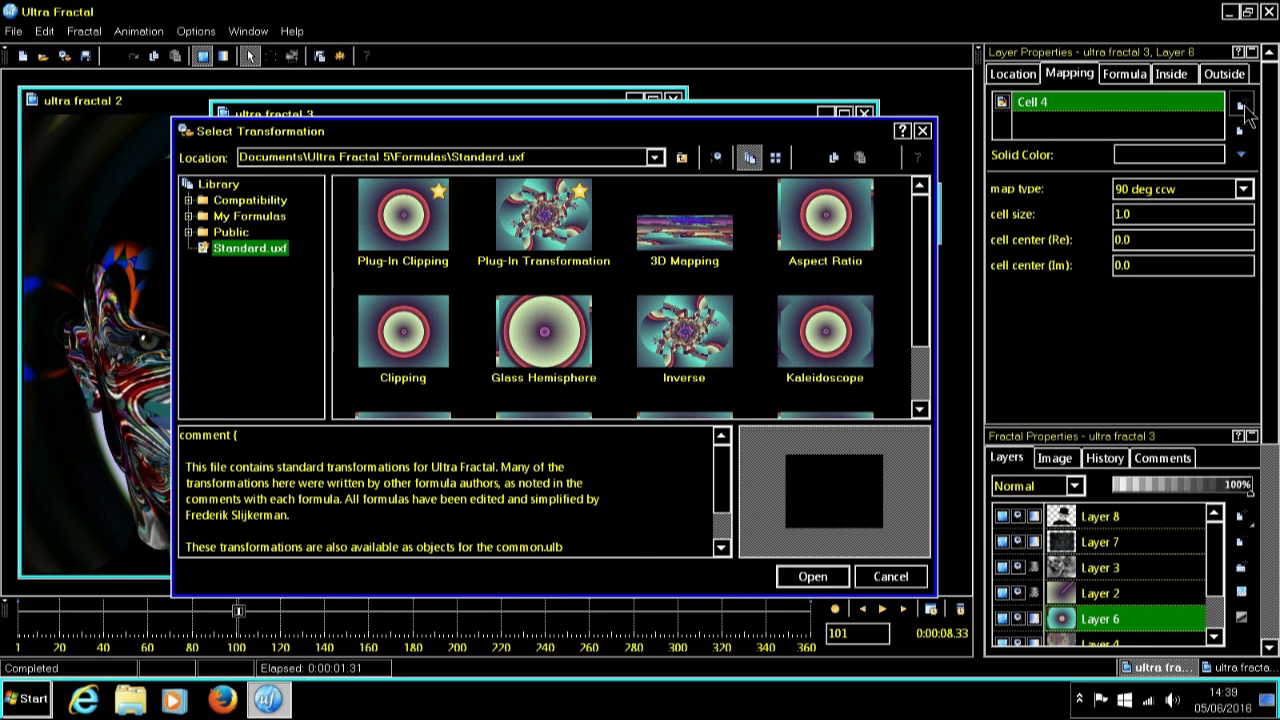
{"action": "mouse_move", "coordinate": [1050, 212]}
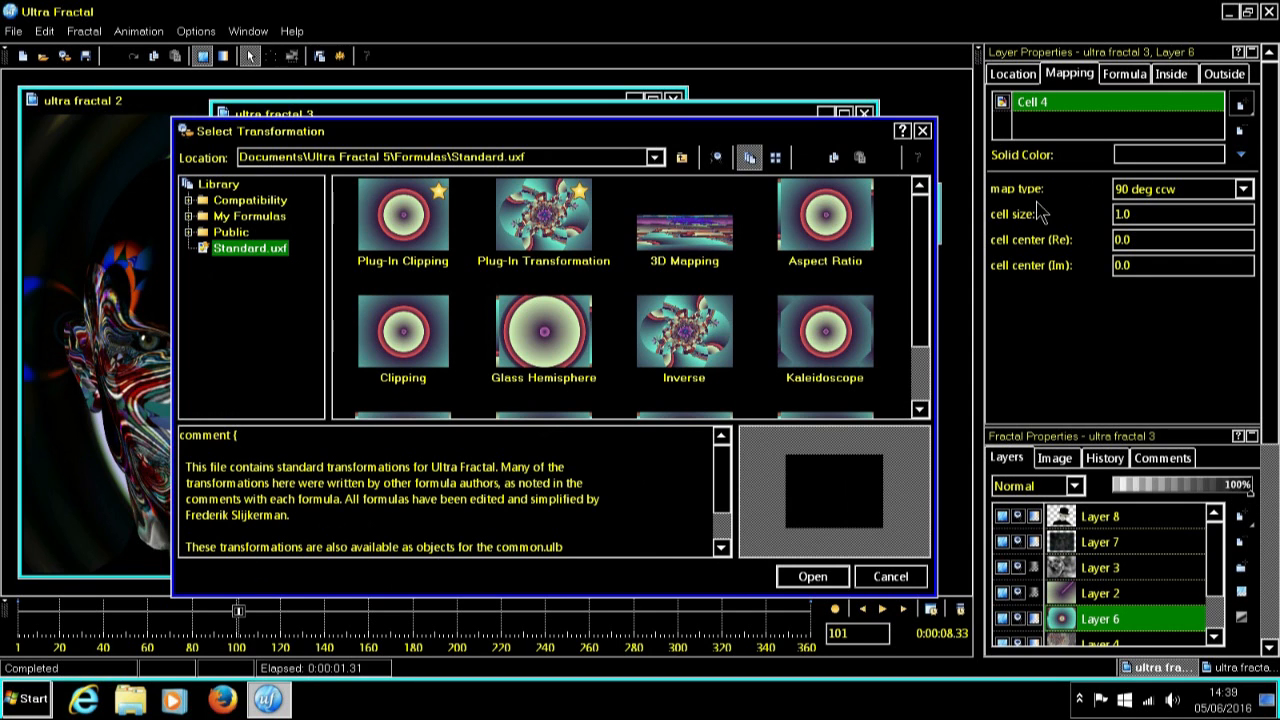
{"action": "mouse_move", "coordinate": [892, 228]}
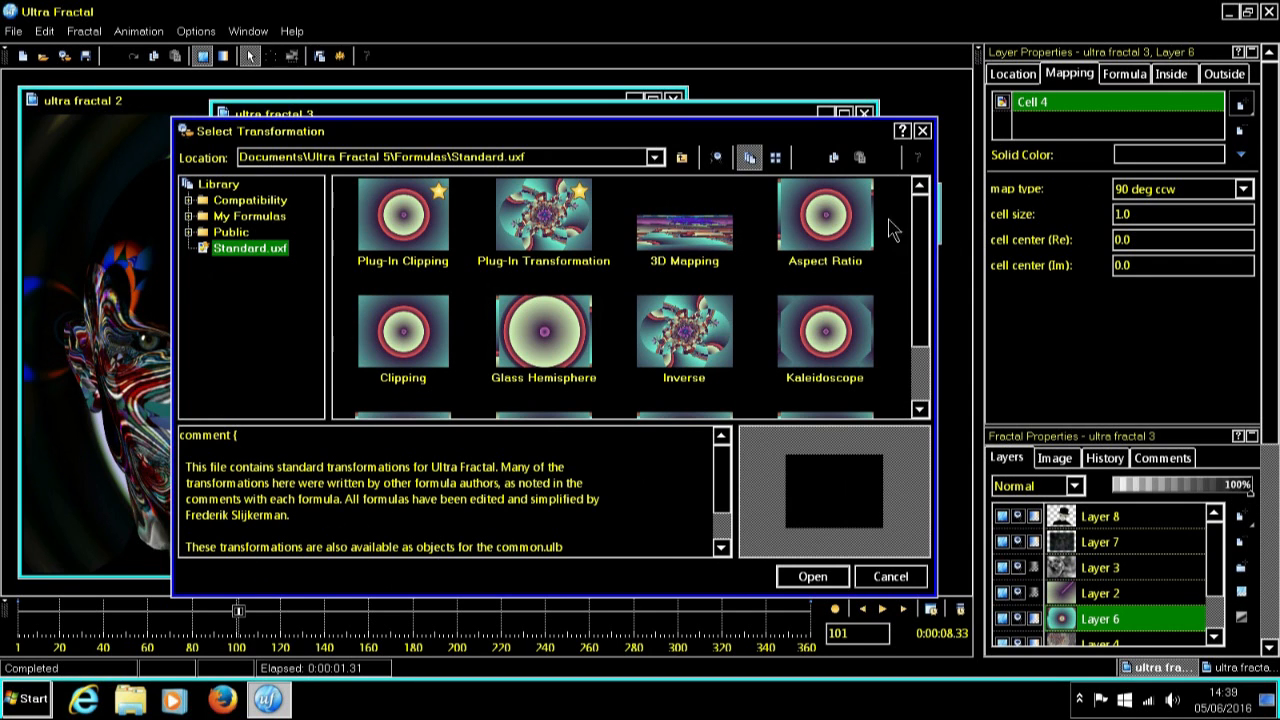
{"action": "mouse_move", "coordinate": [888, 238]}
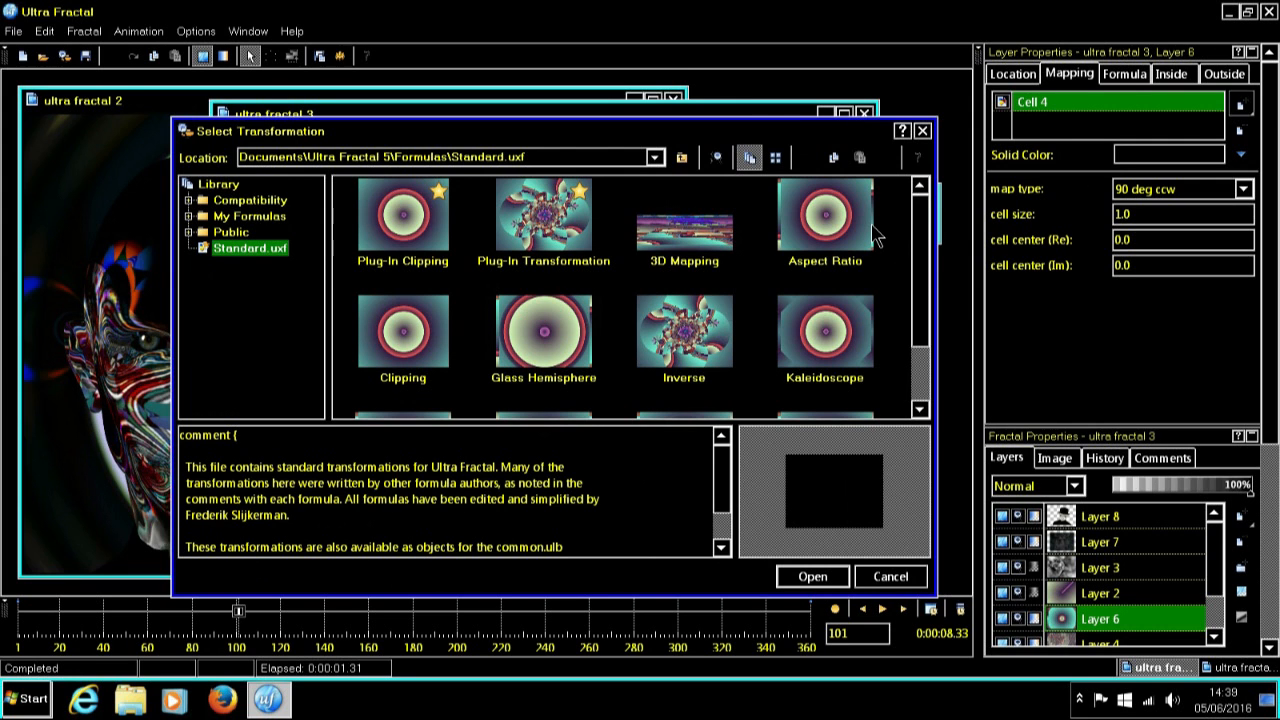
{"action": "scroll", "scroll_direction": "down", "scroll_amount": 3}
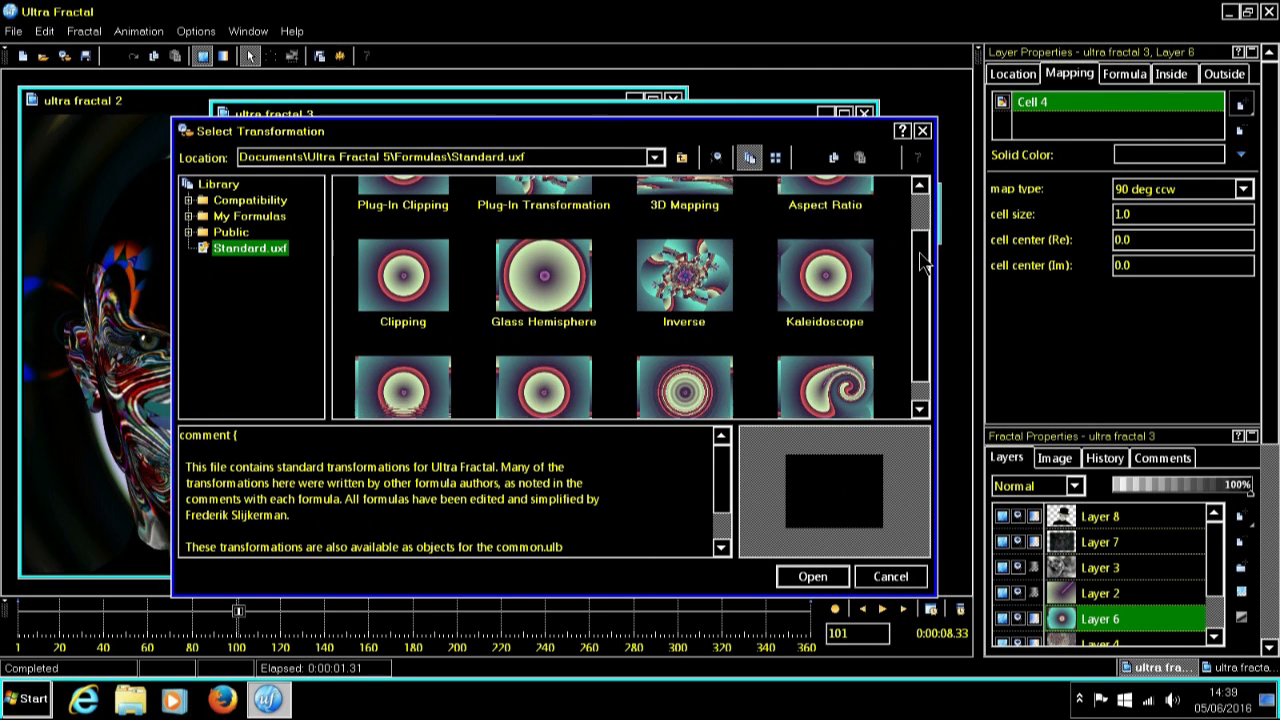
{"action": "scroll", "scroll_direction": "down", "scroll_amount": 3}
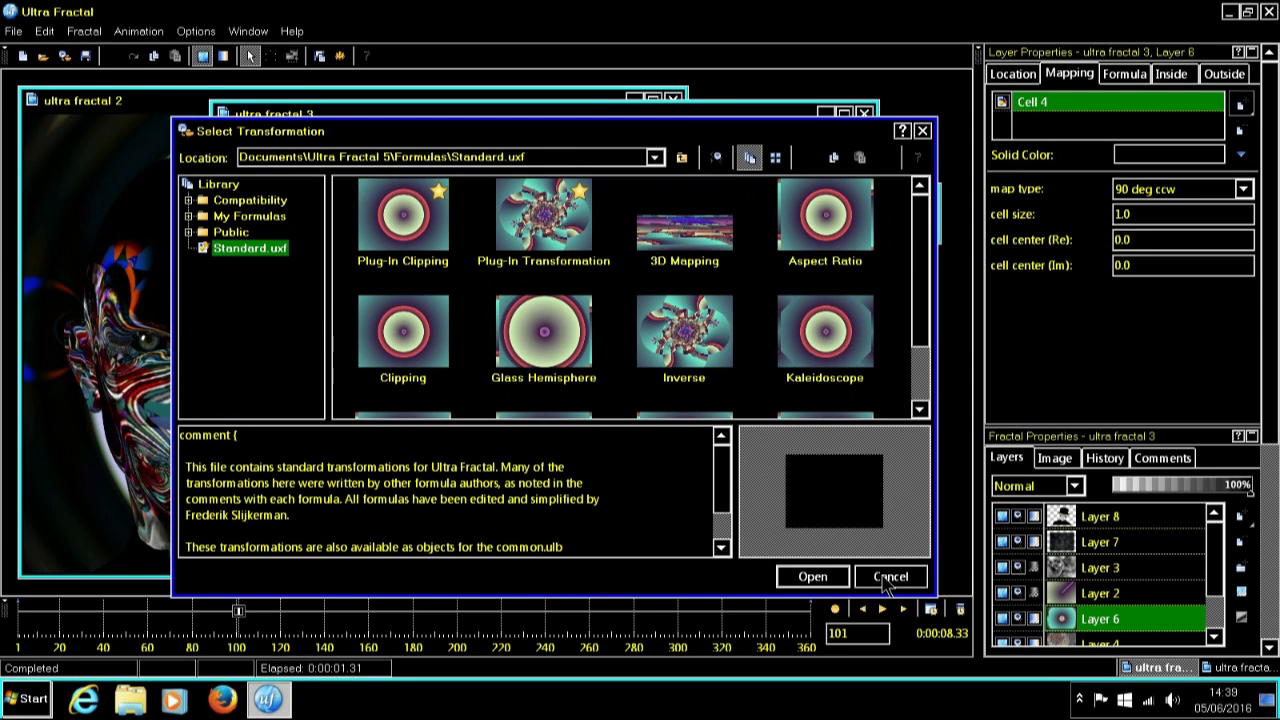
{"action": "mouse_move", "coordinate": [848, 348]}
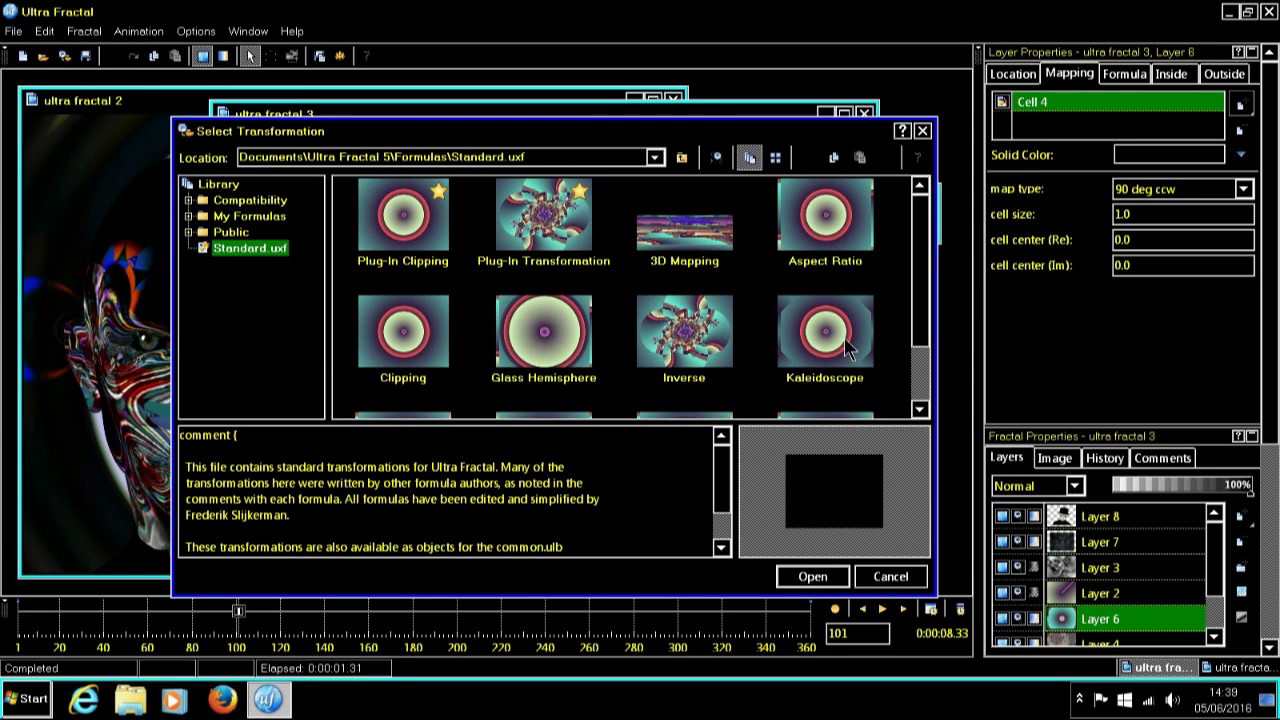